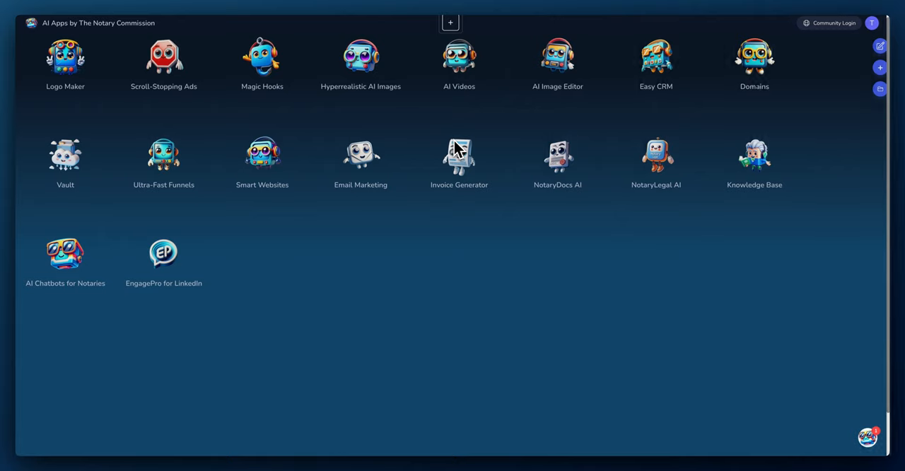
mouse_move(453, 148)
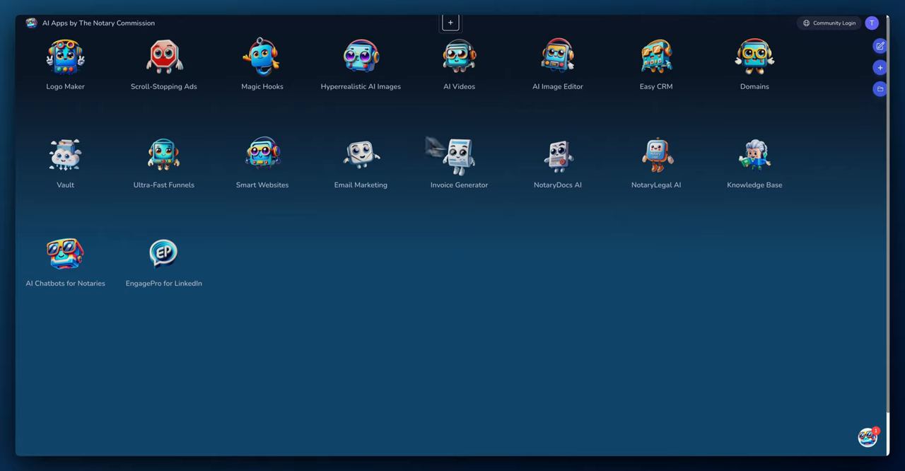
Launch Ultra-Fast Funnels from the AI Apps dashboard and land on the empty All Funnels page
click(164, 152)
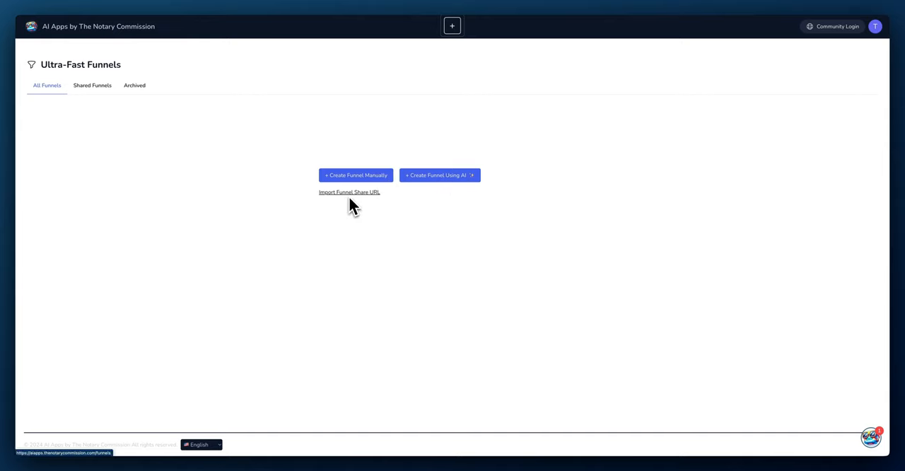
mouse_move(373, 276)
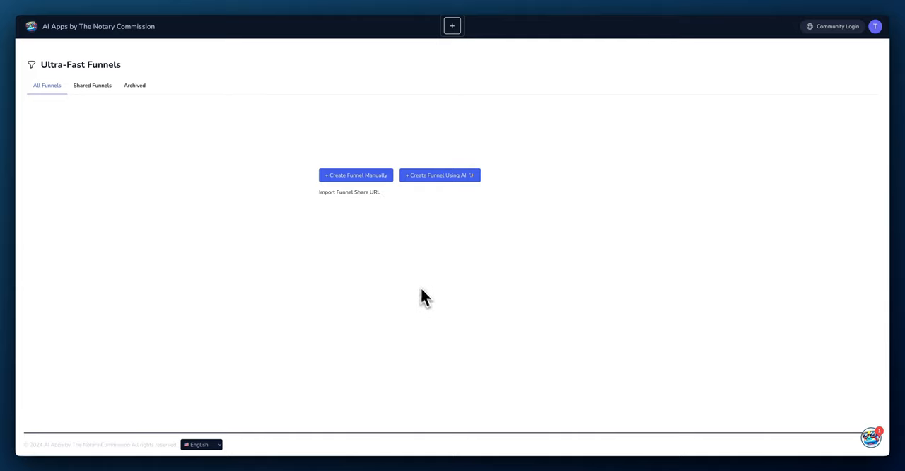
mouse_move(389, 215)
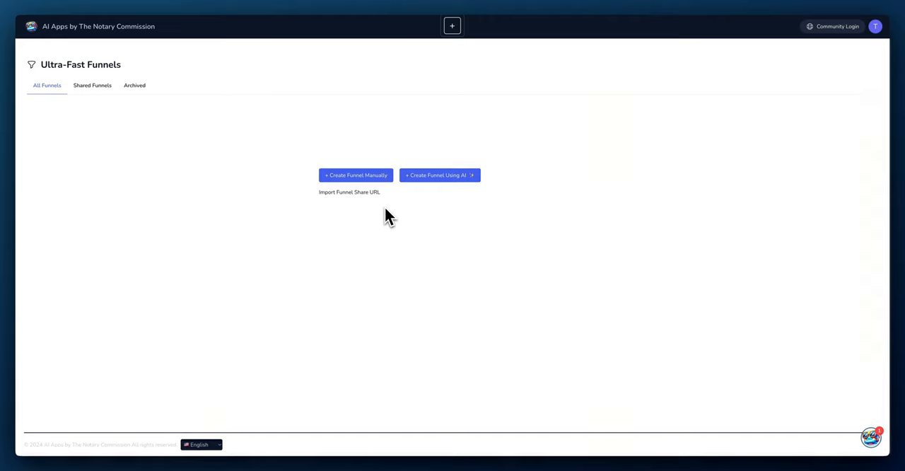
mouse_move(164, 148)
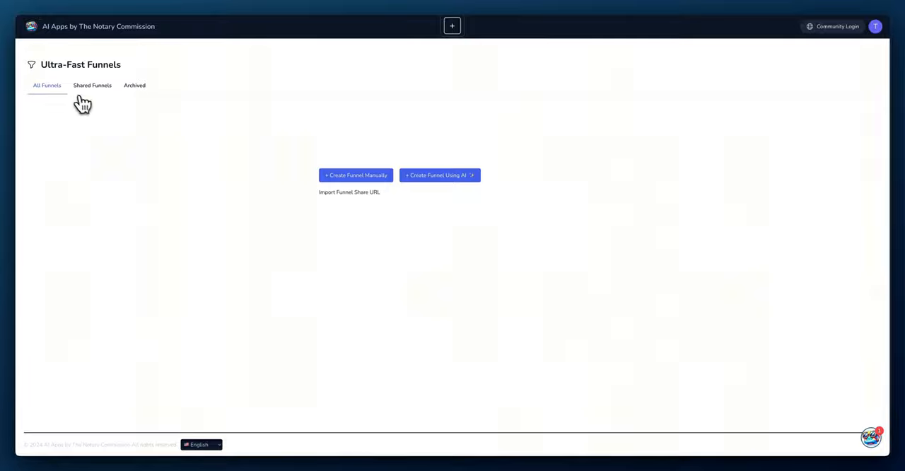
click(92, 85)
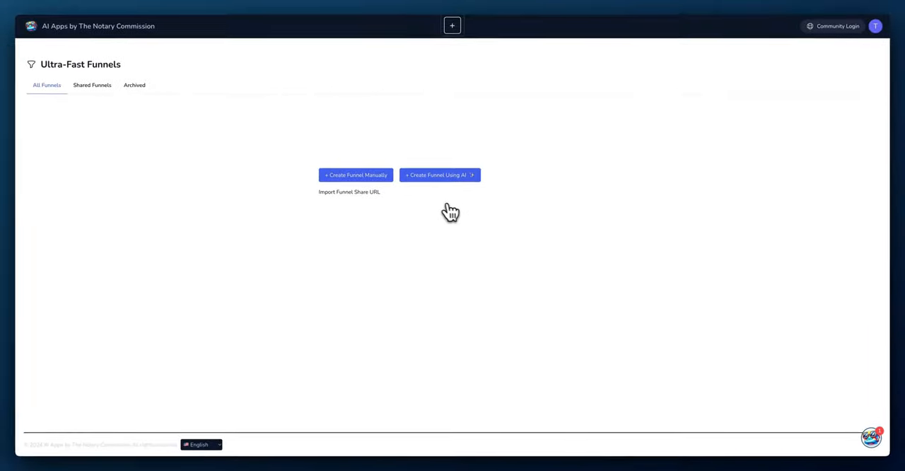
Start a new AI funnel, check the Image and Website description modes, and settle on Text
click(438, 175)
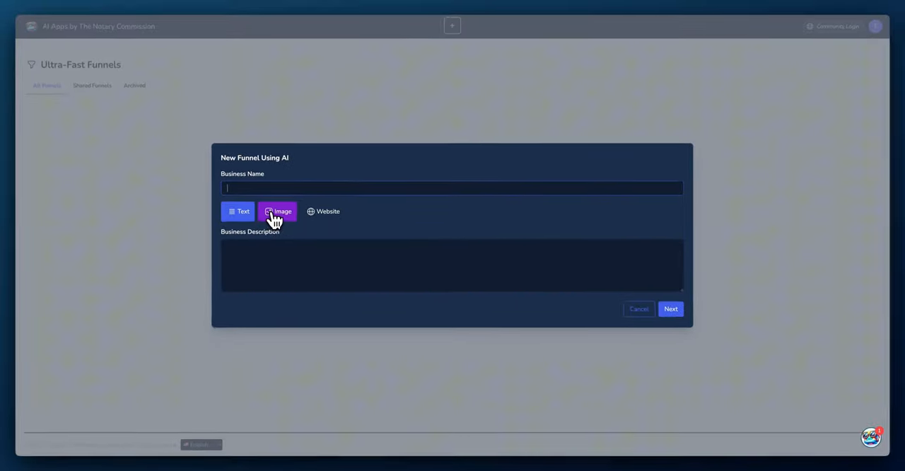
click(238, 211)
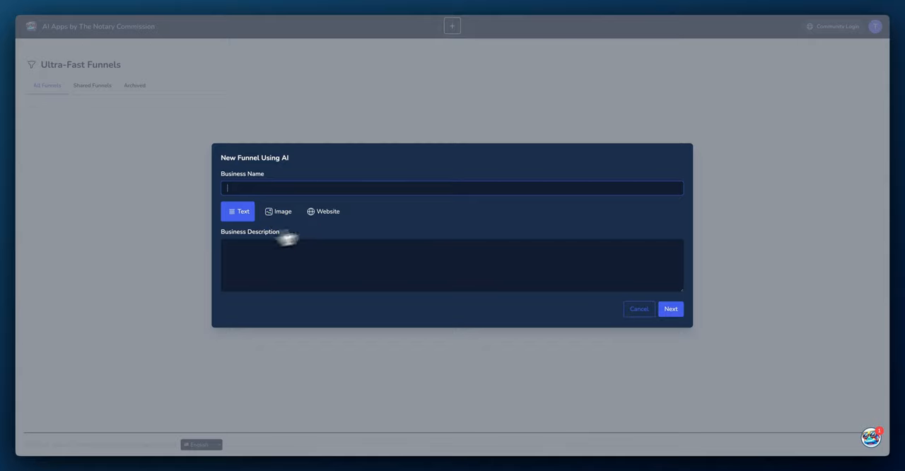
mouse_move(263, 176)
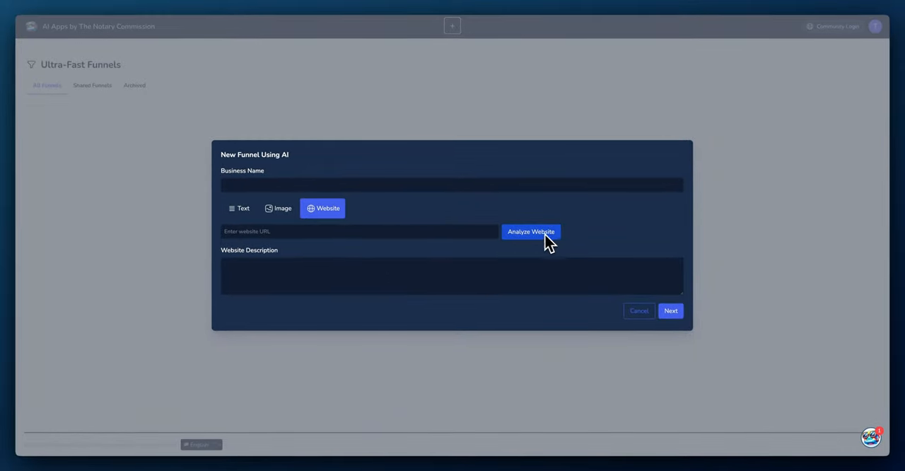
mouse_move(246, 281)
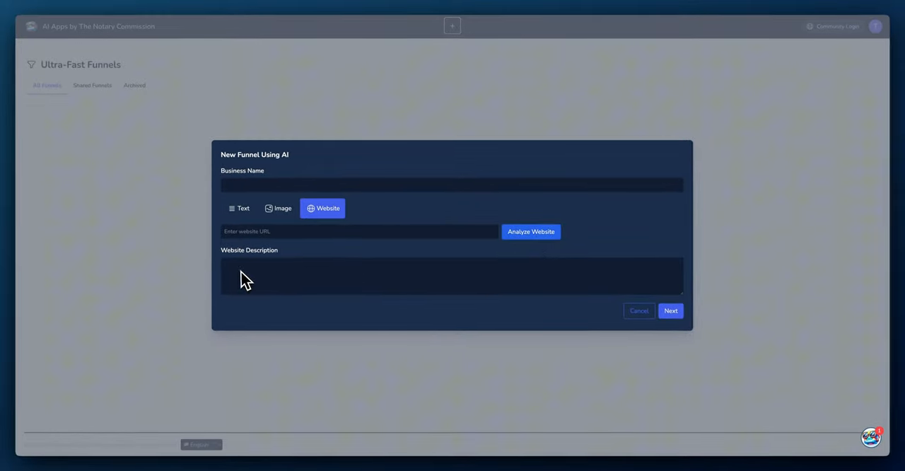
click(277, 208)
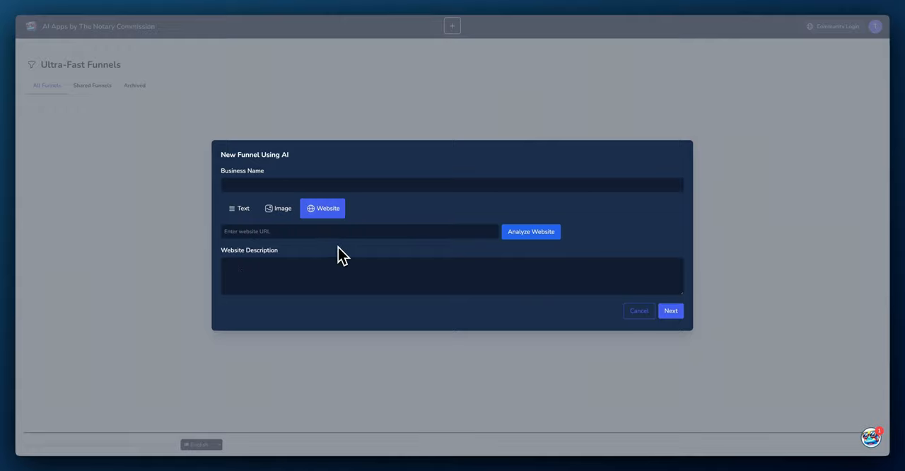
click(237, 208)
text(F)
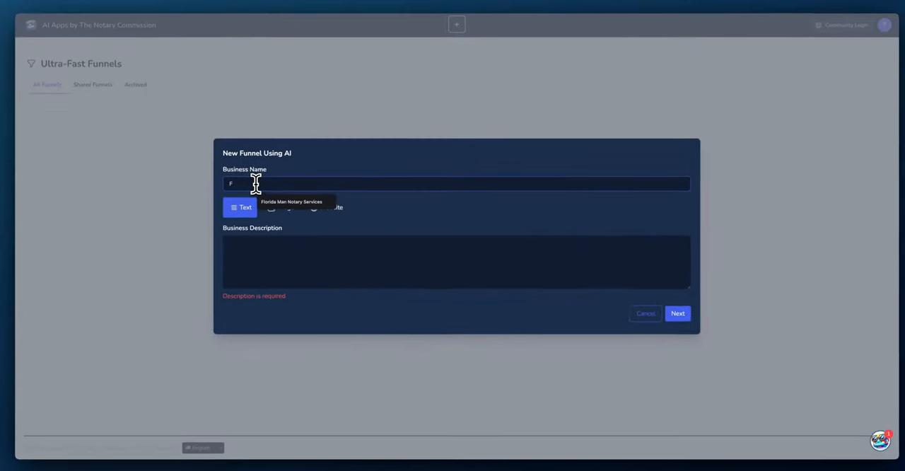
Enter business name Florida Man Notary Services and a 'We provide notary...' Miami signing description
text(lorida Man Notary Services)
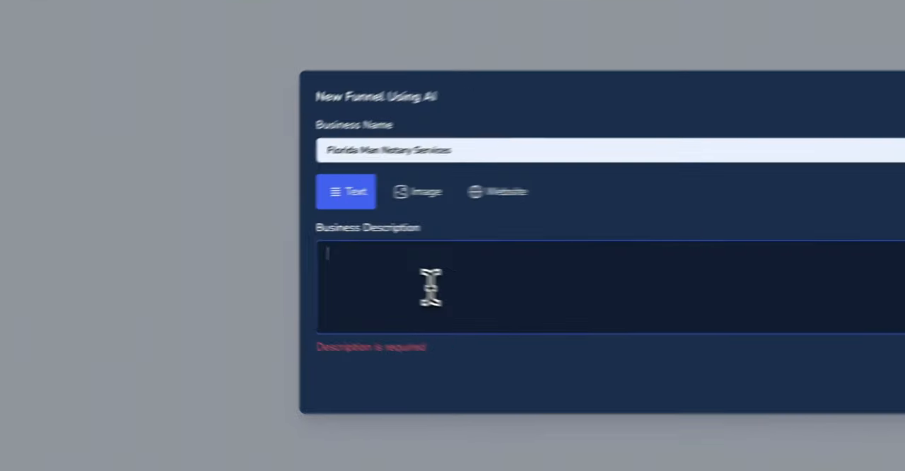
text(Flori)
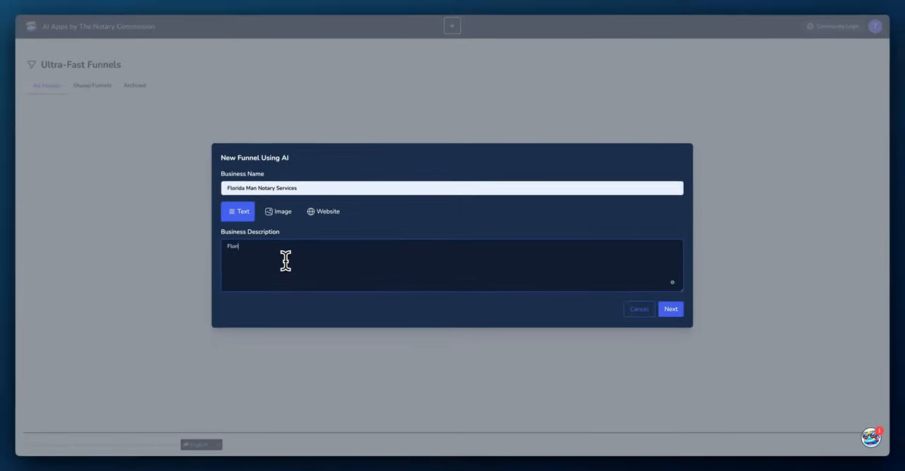
key(Backspace)
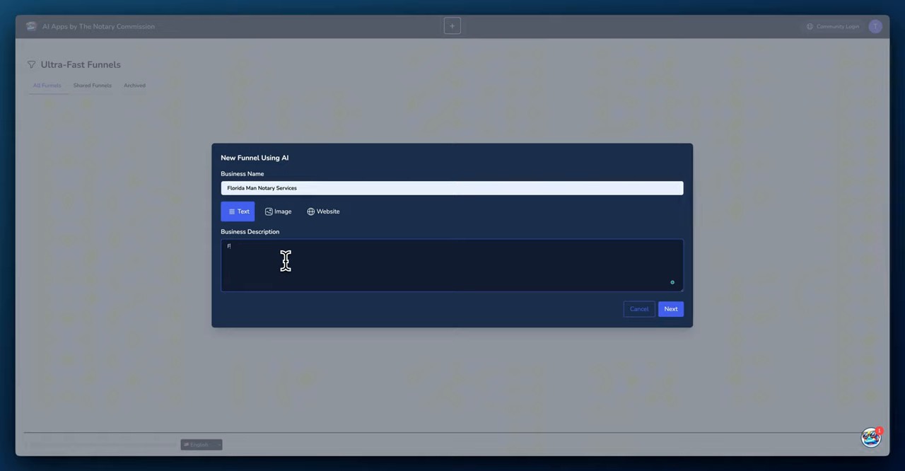
text(w)
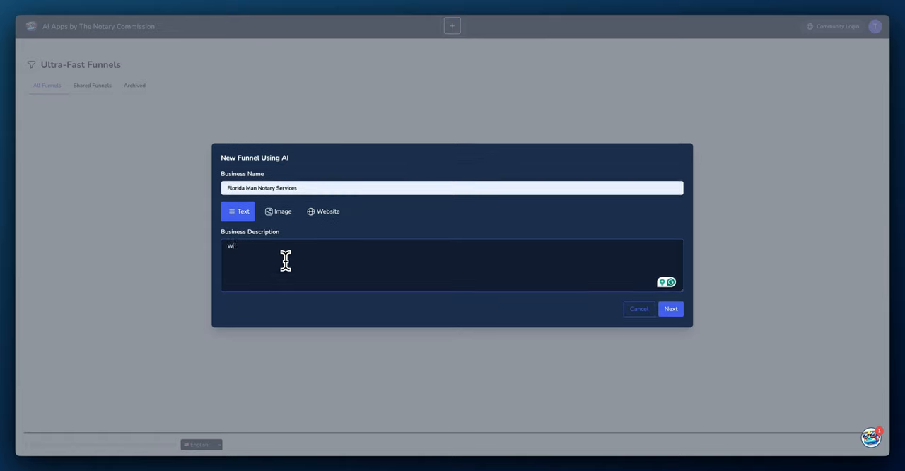
text(We provide)
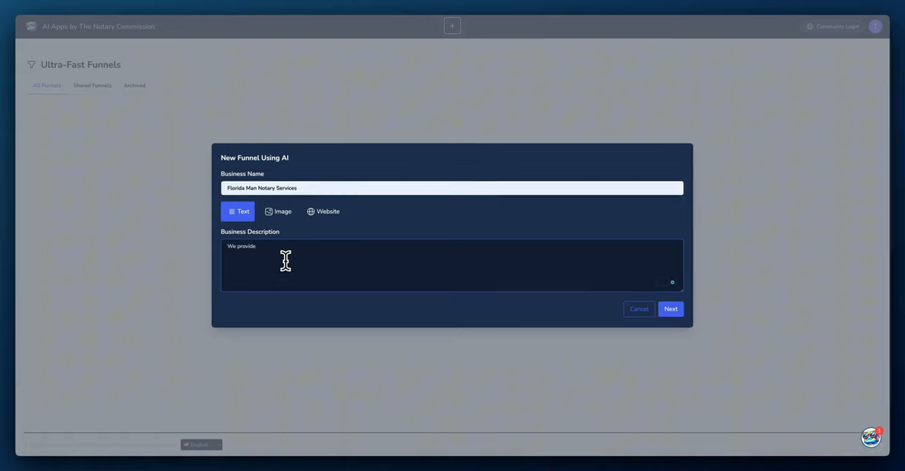
text(notary signing services in the M)
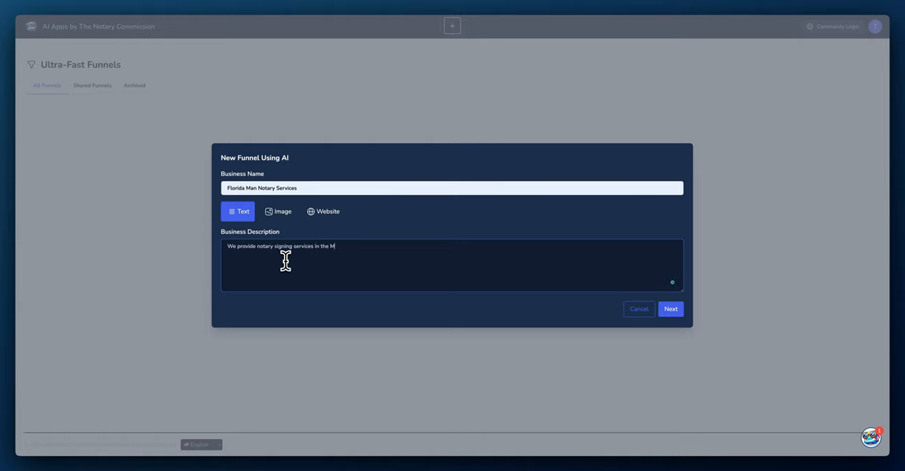
text(iami)
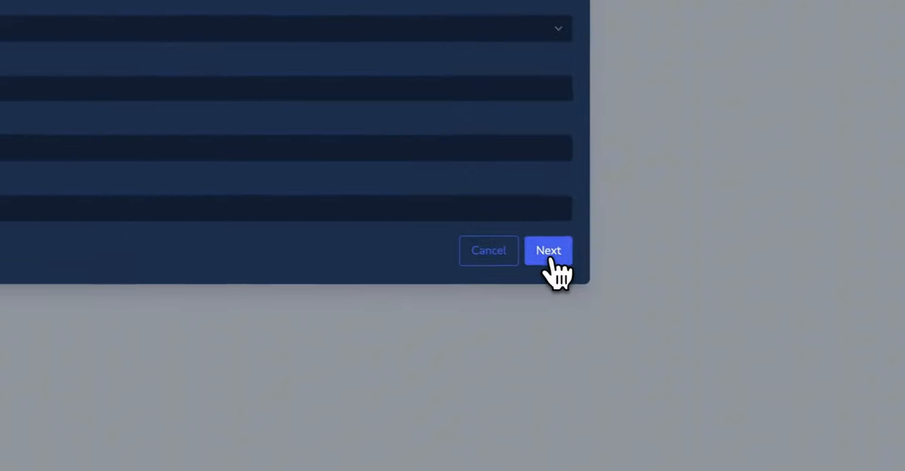
Continue to the next form, choose Call Us as the call to action, and upload a business logo
click(549, 250)
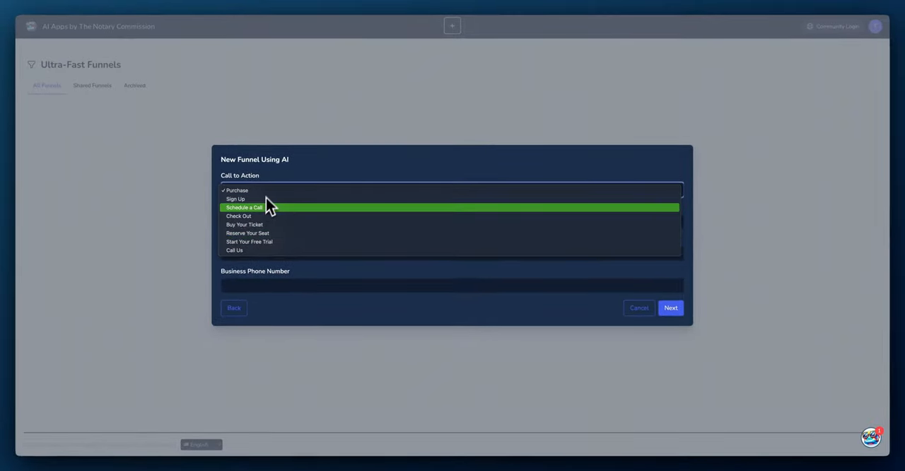
click(237, 250)
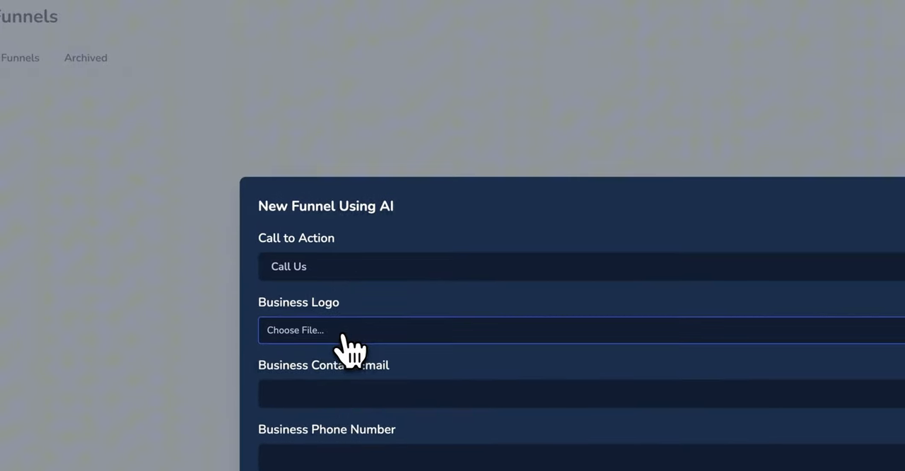
click(294, 331)
text(732-123-4567)
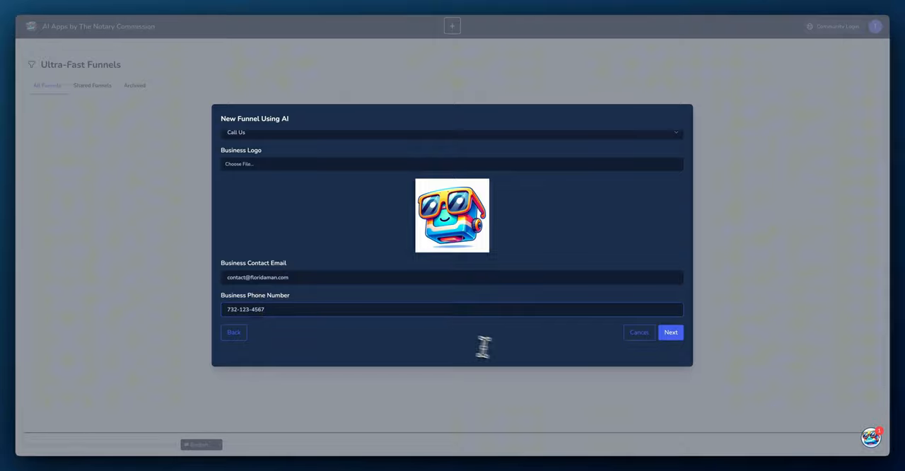
Move on to template selection and scroll through the first template's preview
click(671, 333)
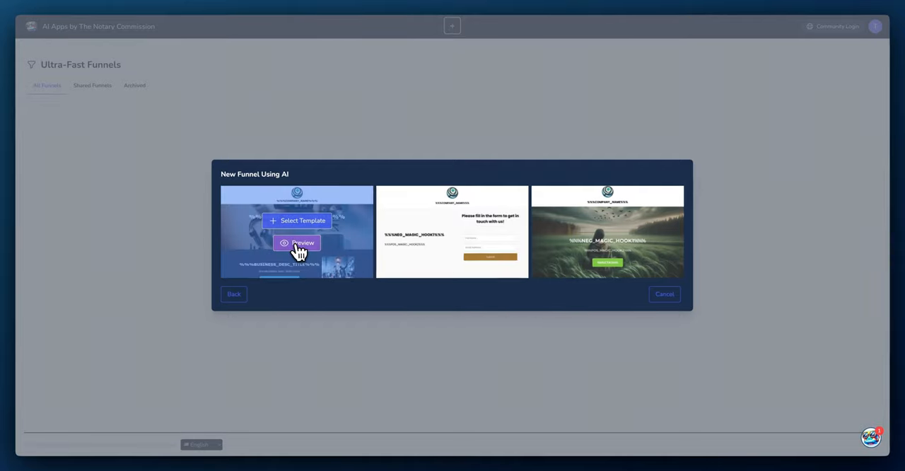
click(296, 243)
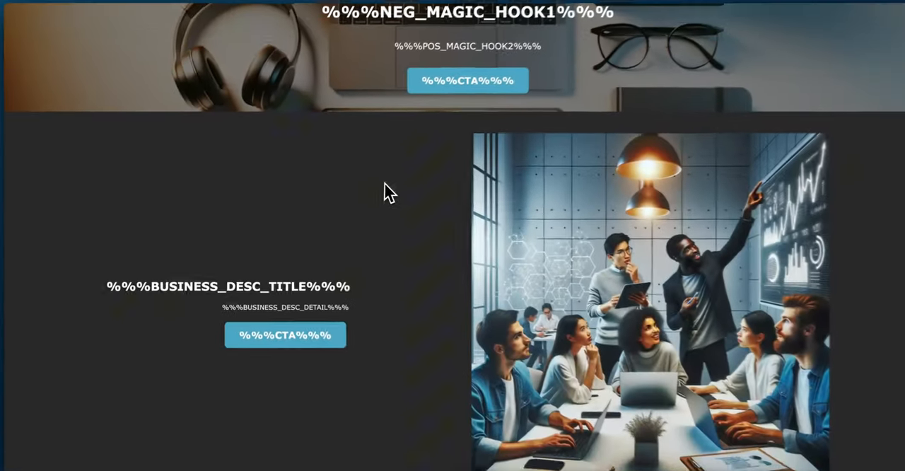
scroll(down, 3)
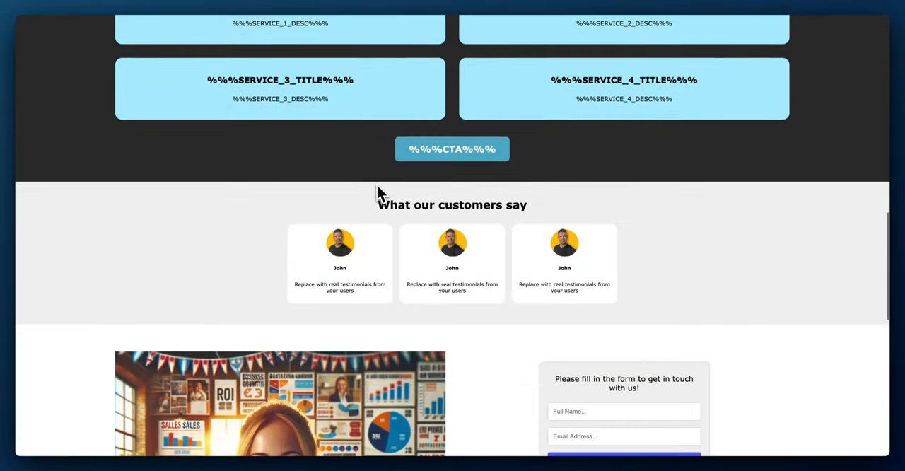
scroll(down, 3)
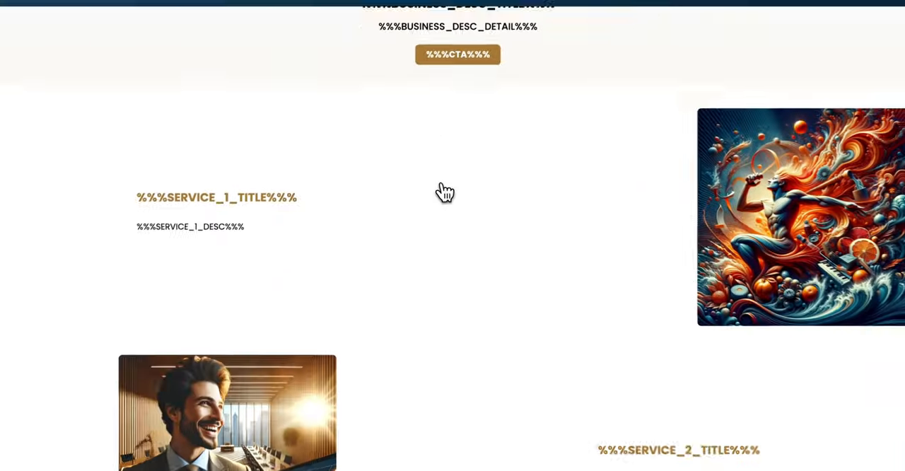
scroll(down, 3)
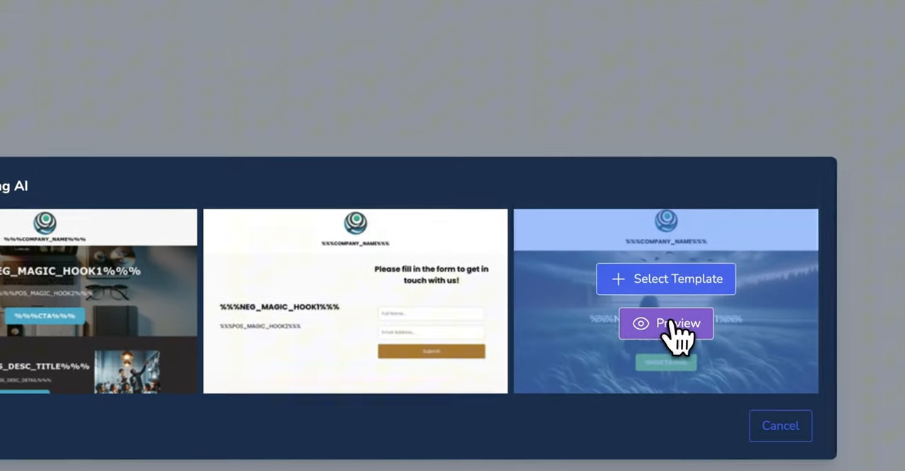
Preview the third template from its benefit cards and hero down to the Services section
click(665, 323)
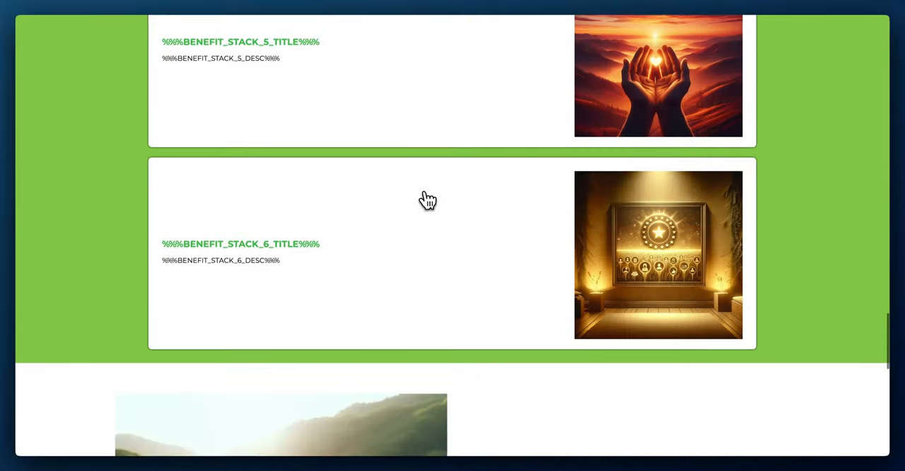
scroll(up, 3)
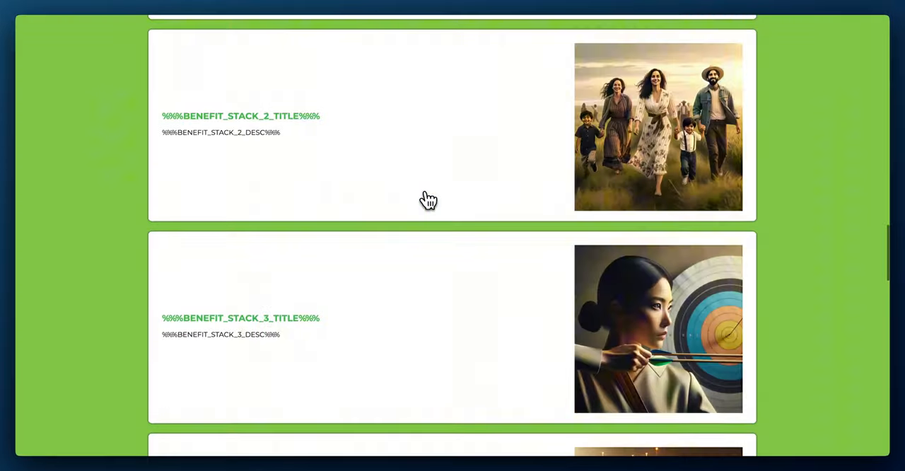
scroll(up, 3)
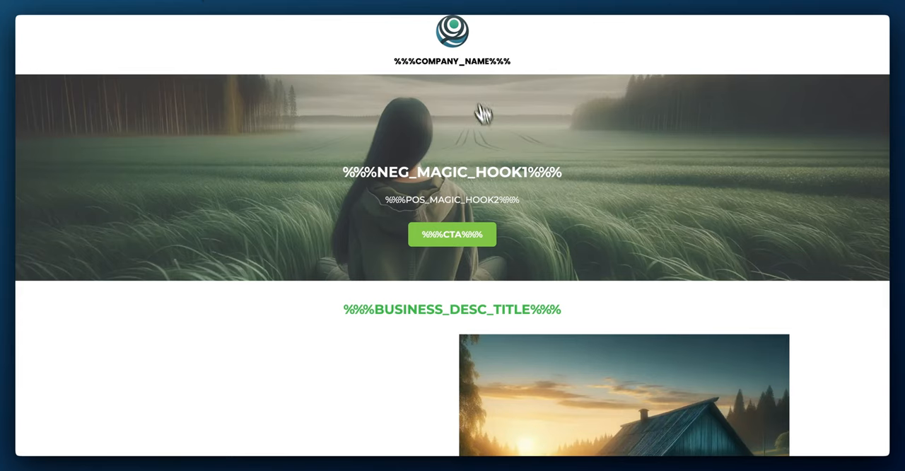
mouse_move(456, 39)
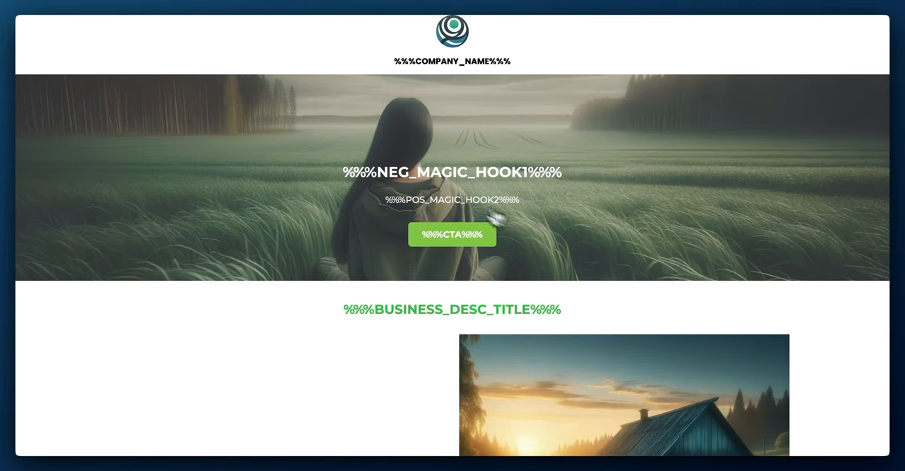
mouse_move(460, 203)
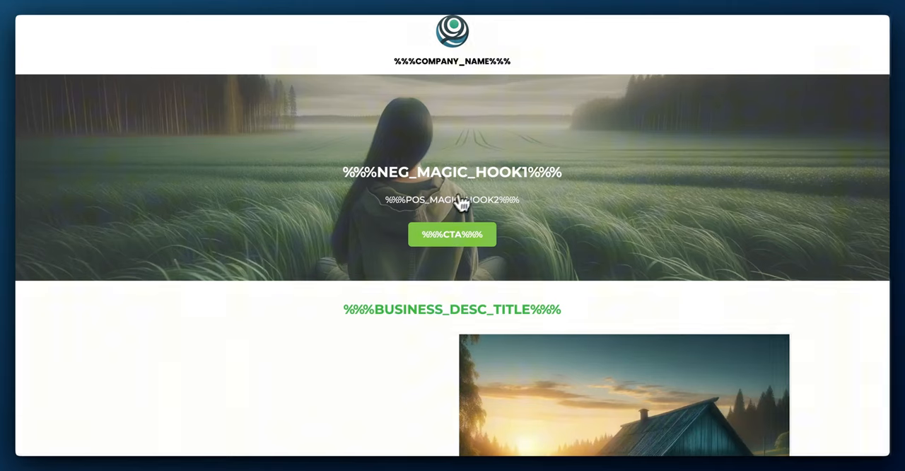
scroll(down, 3)
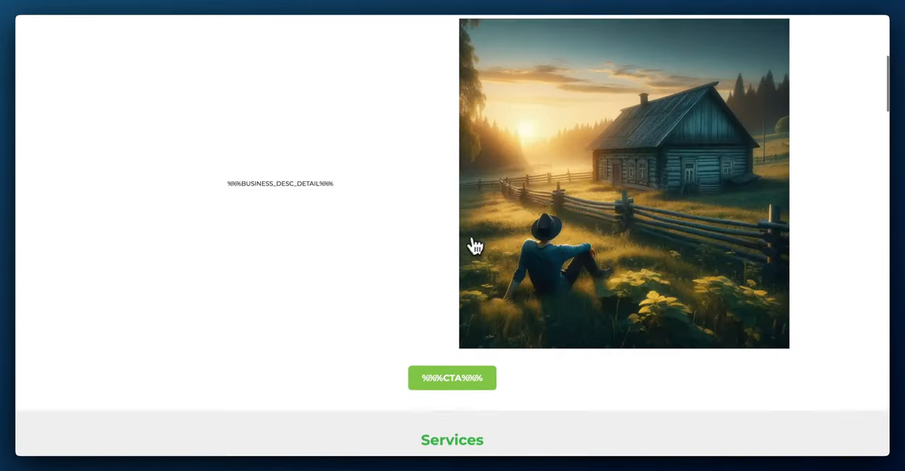
scroll(down, 3)
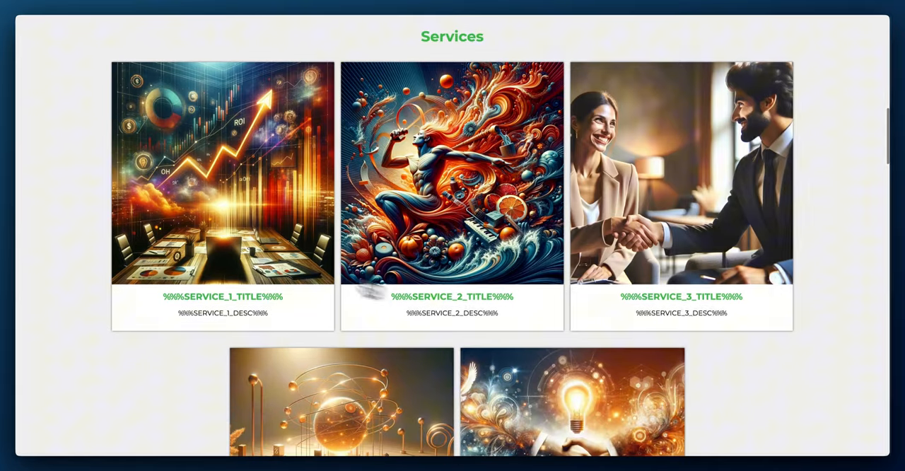
scroll(down, 3)
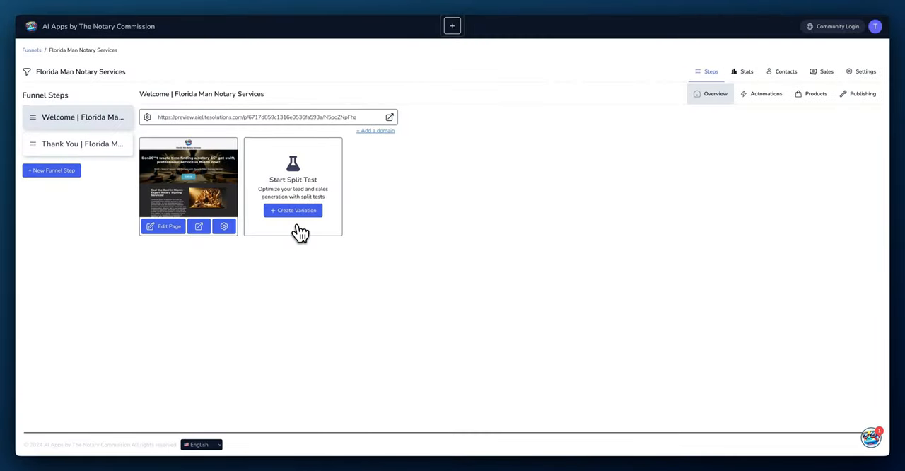
mouse_move(143, 161)
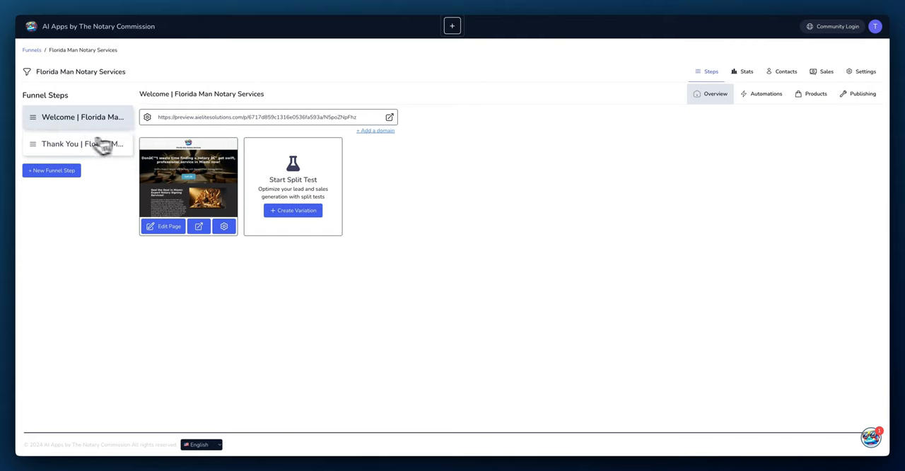
mouse_move(345, 125)
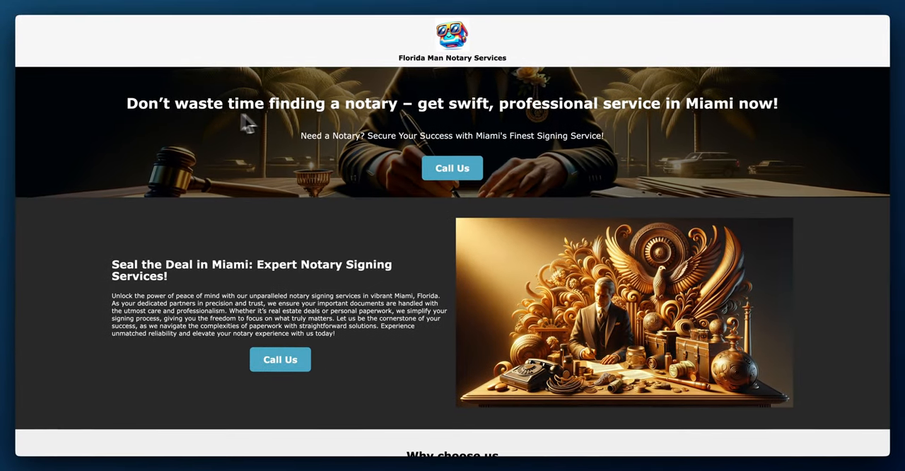
mouse_move(622, 120)
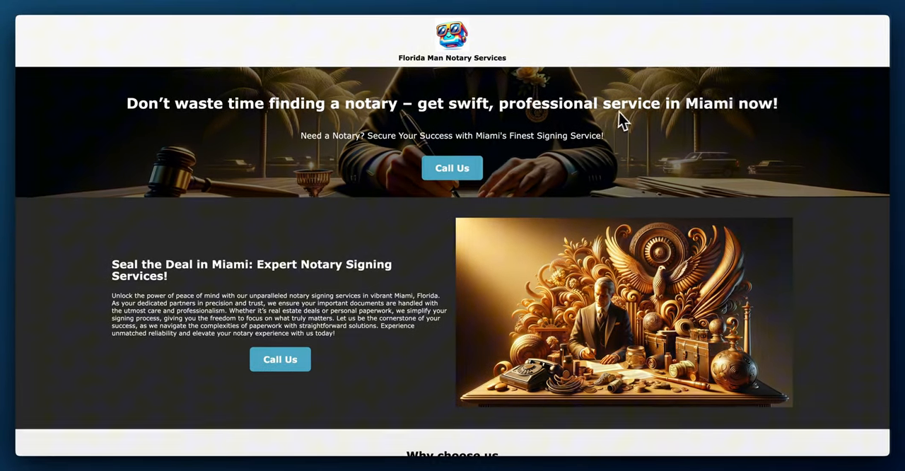
mouse_move(365, 153)
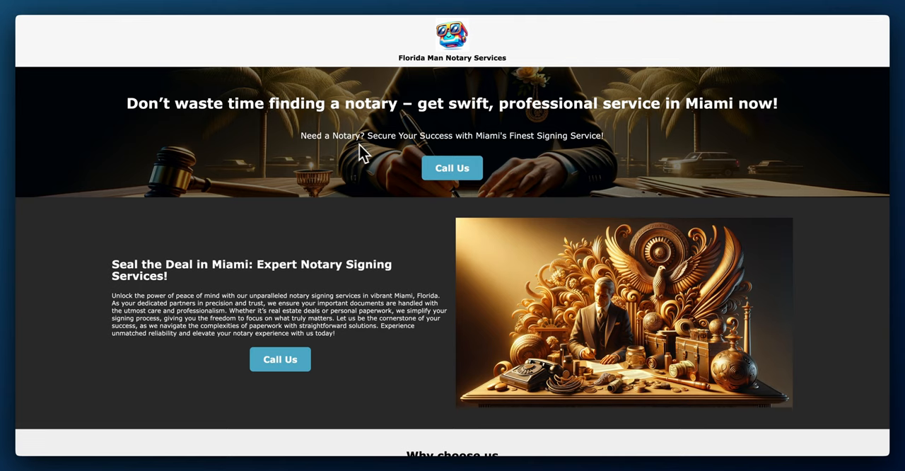
mouse_move(402, 154)
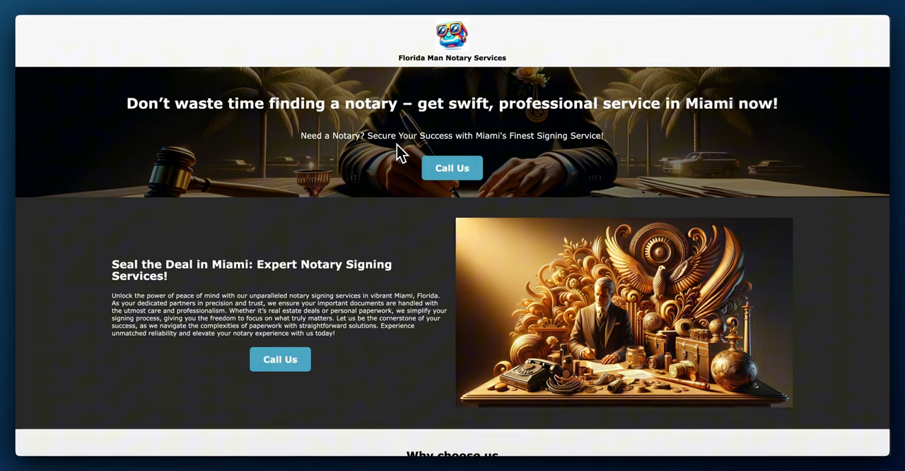
mouse_move(492, 148)
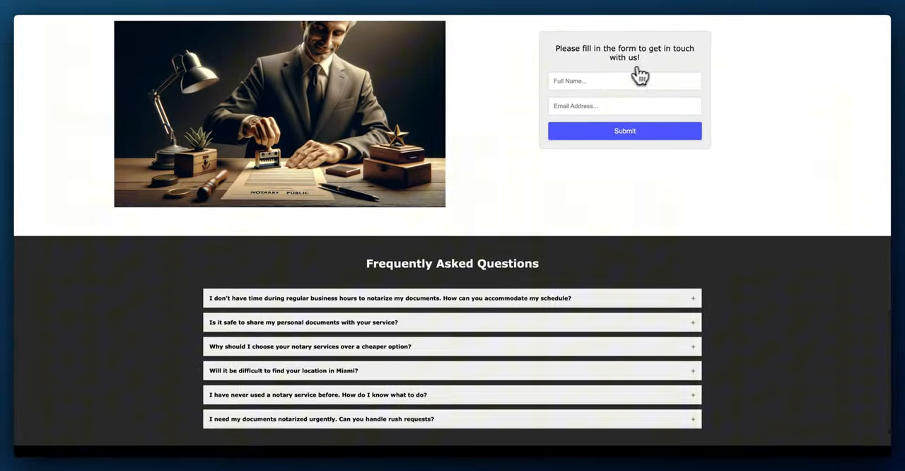
Try the contact form's full name field and scroll down through the Welcome page preview
click(623, 130)
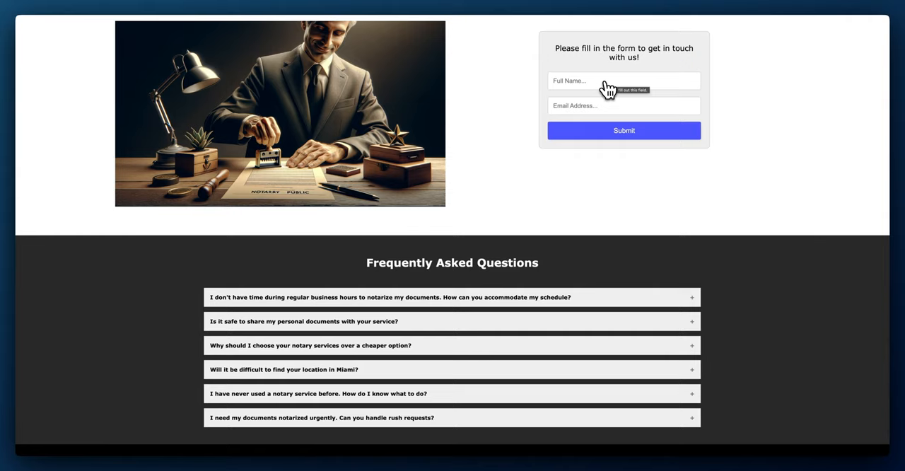
mouse_move(560, 121)
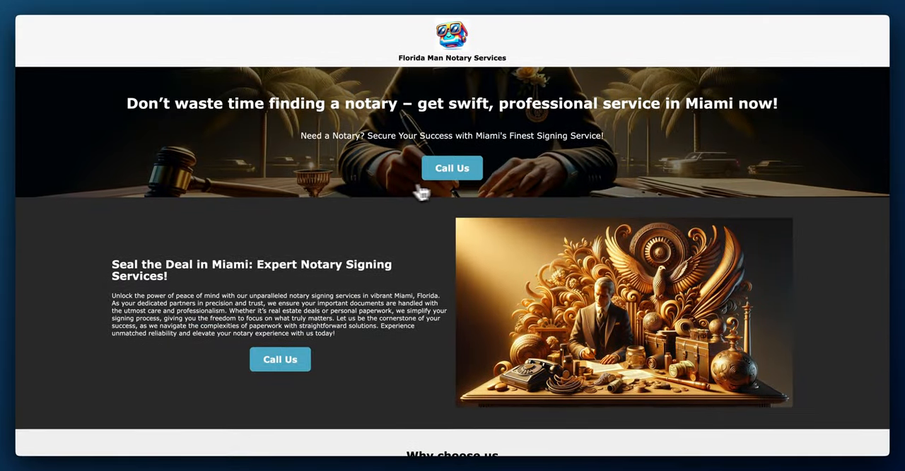
scroll(down, 3)
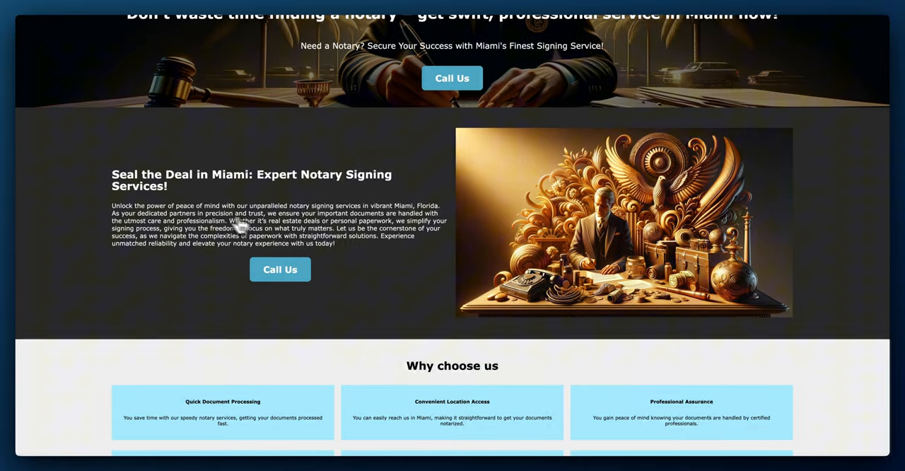
scroll(down, 3)
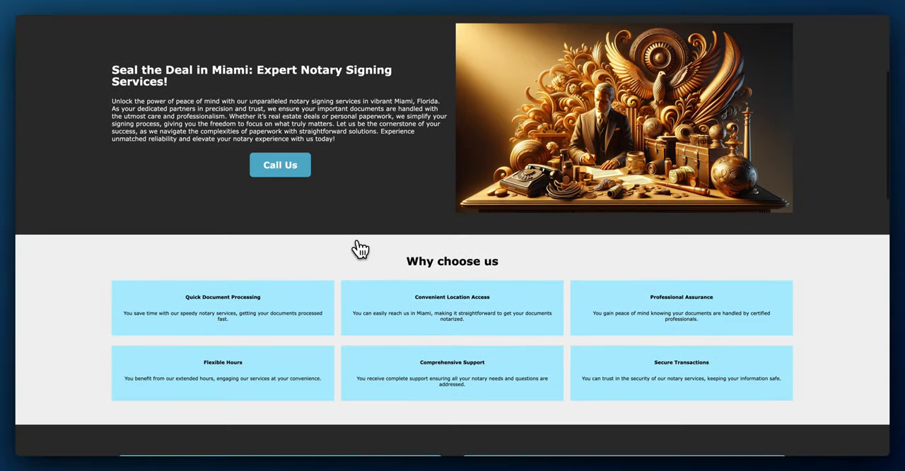
scroll(up, 3)
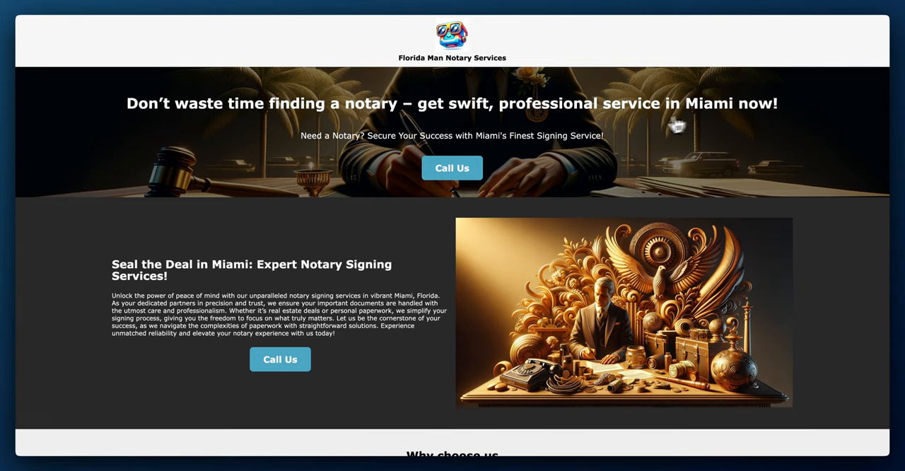
scroll(down, 3)
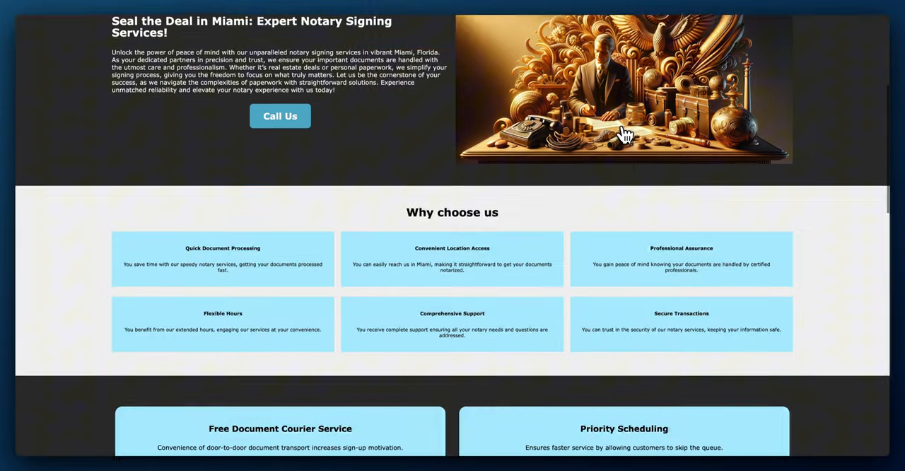
scroll(down, 3)
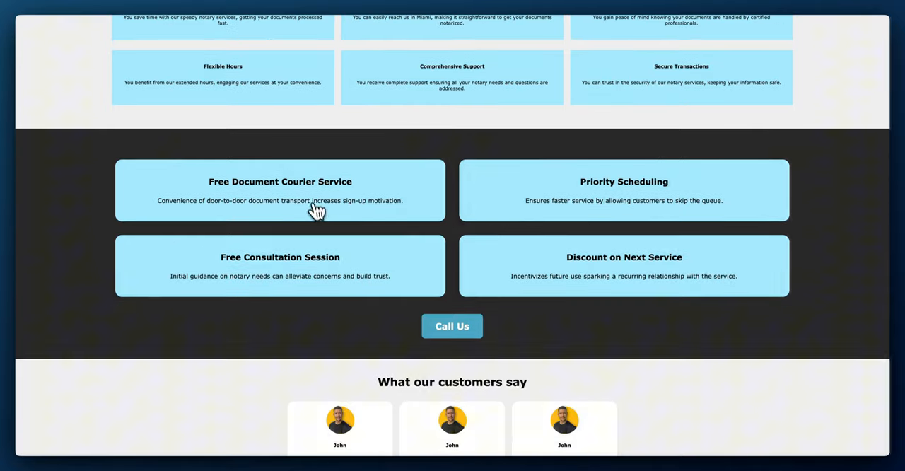
mouse_move(382, 227)
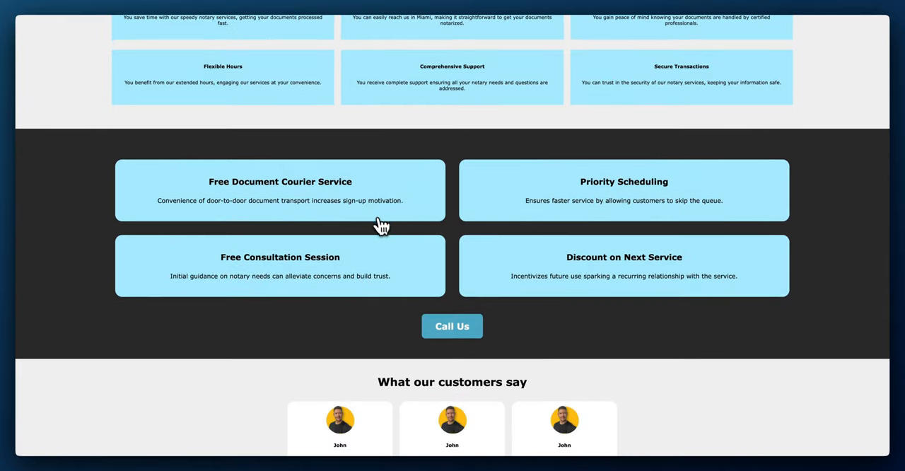
mouse_move(317, 237)
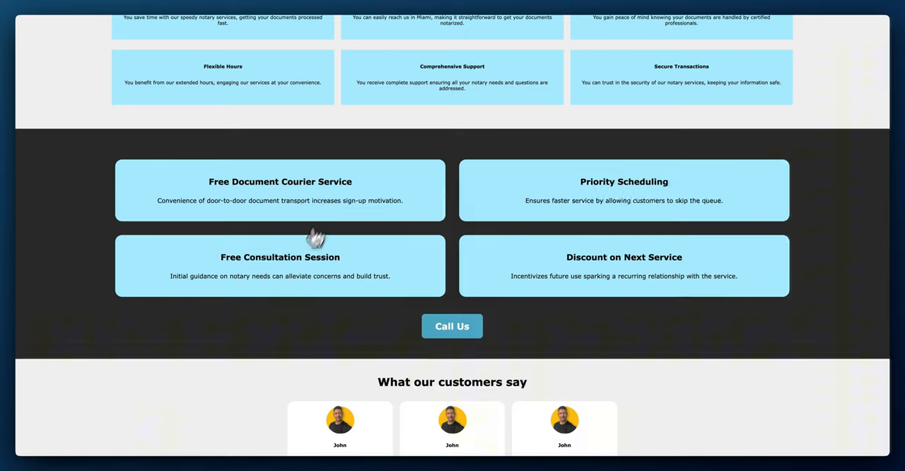
mouse_move(621, 215)
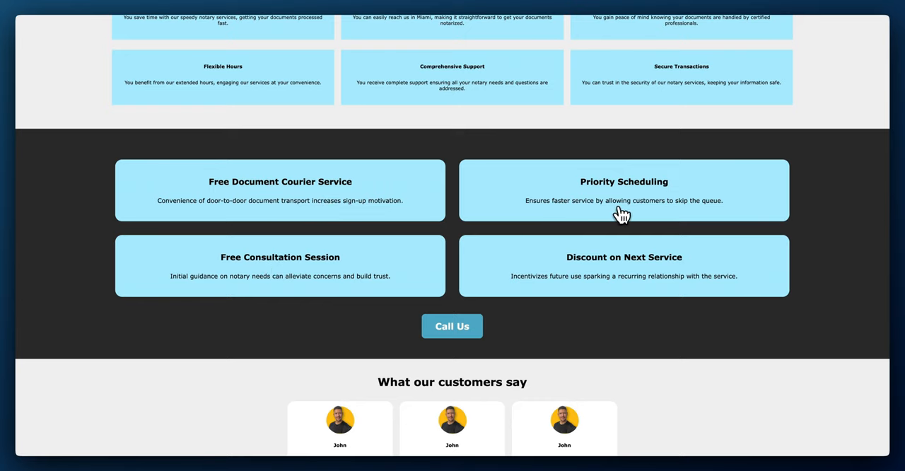
scroll(down, 3)
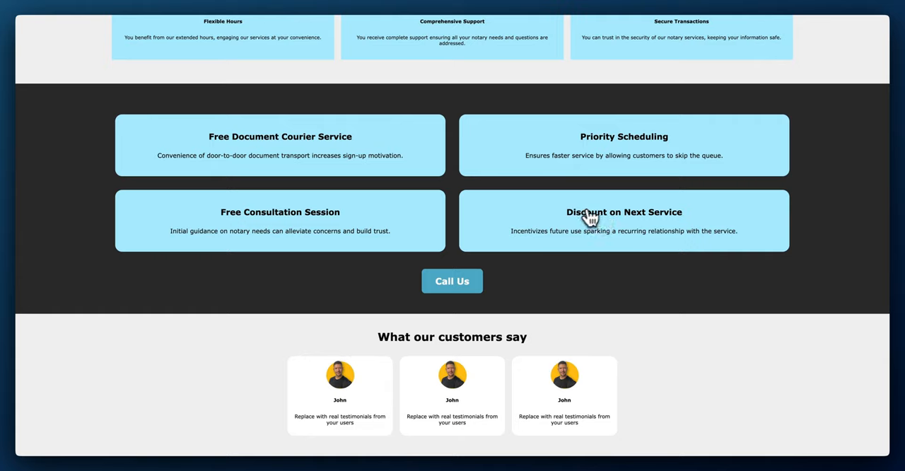
Reach the FAQ section, expand the first question about after-hours scheduling, and scroll back up
scroll(down, 3)
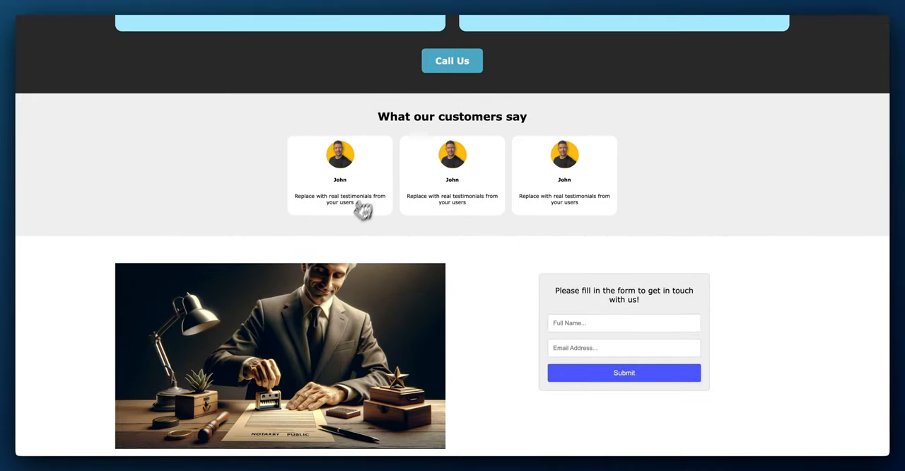
mouse_move(311, 209)
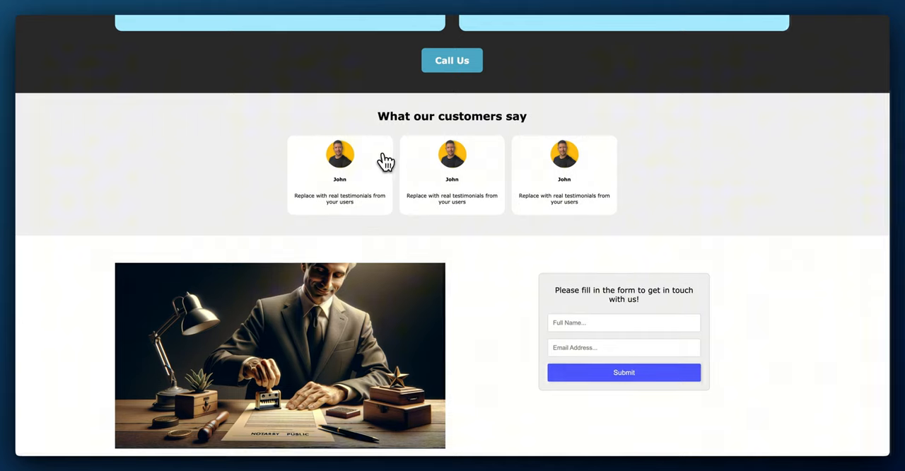
mouse_move(555, 164)
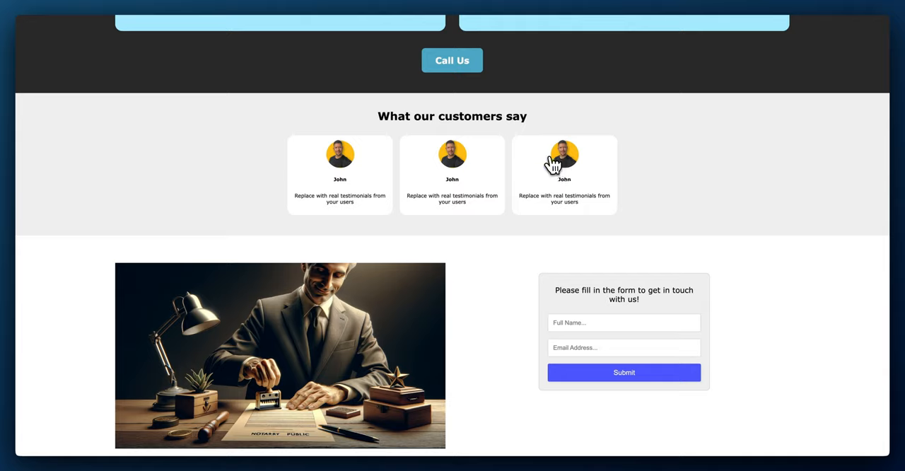
scroll(down, 3)
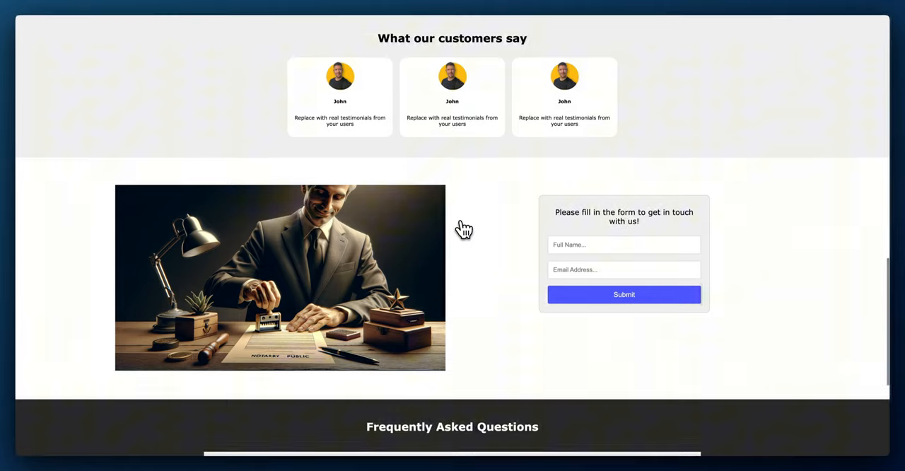
scroll(down, 3)
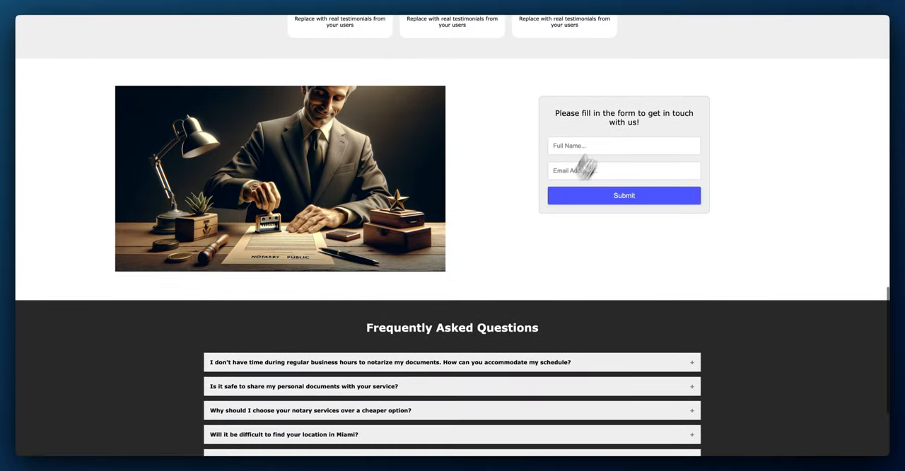
scroll(down, 3)
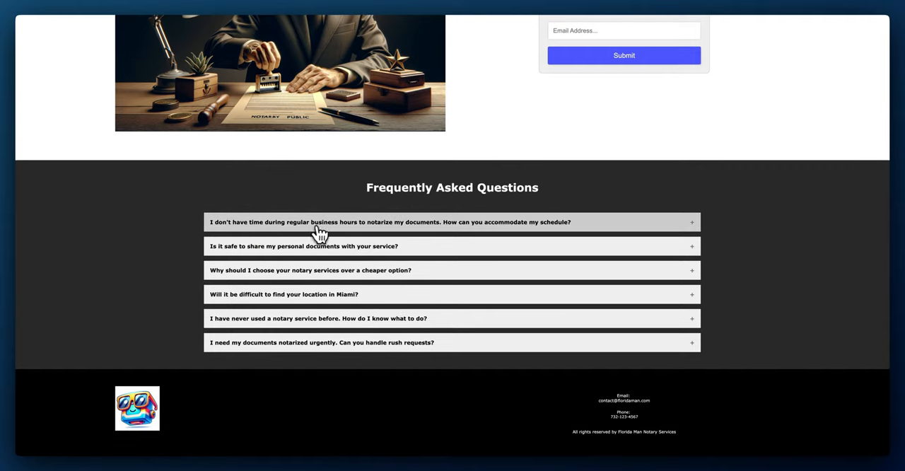
mouse_move(495, 233)
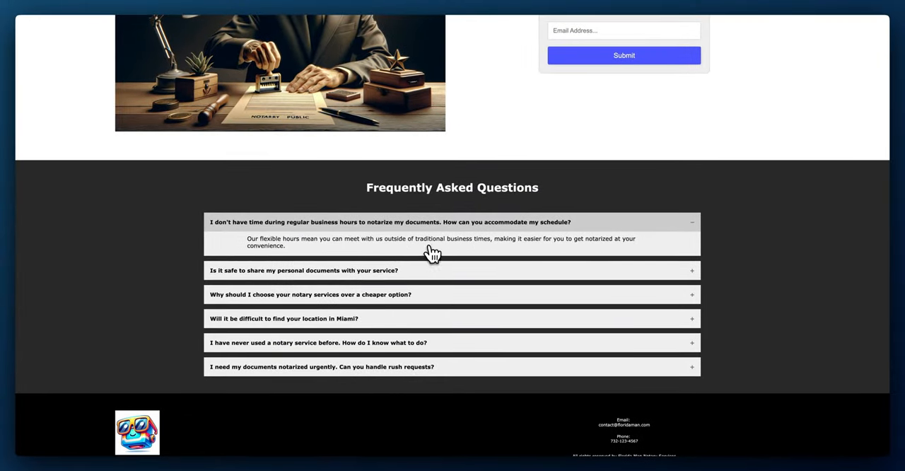
mouse_move(336, 241)
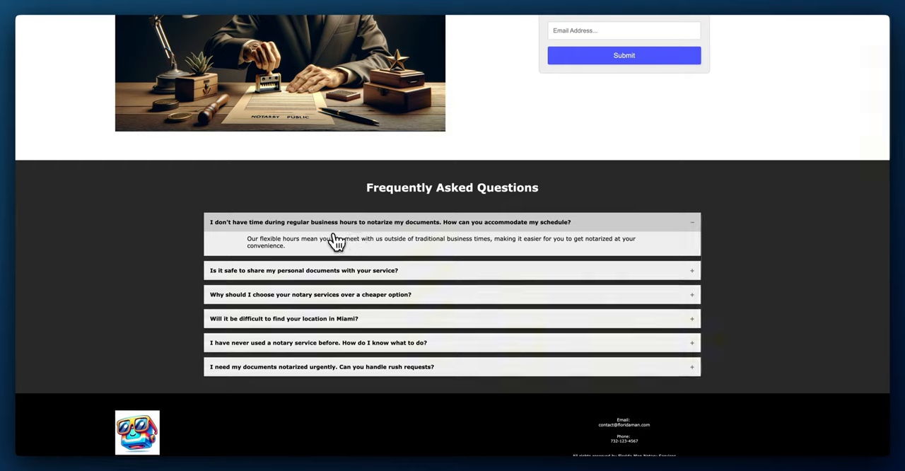
mouse_move(403, 255)
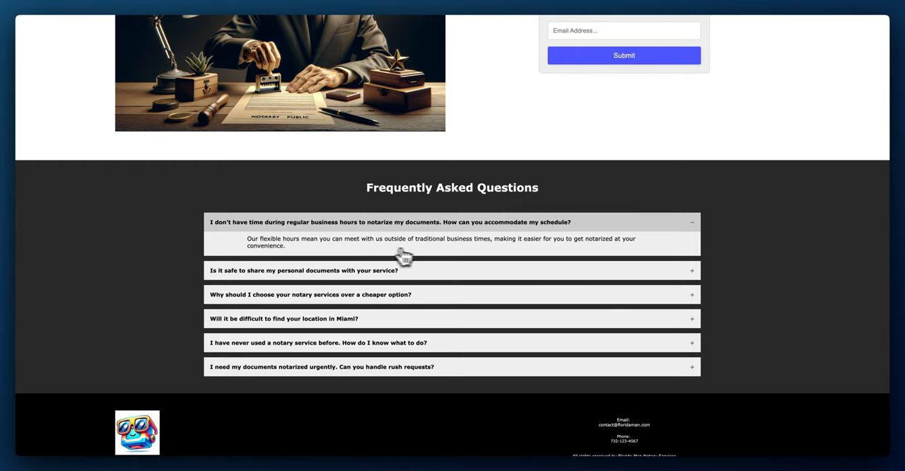
mouse_move(538, 254)
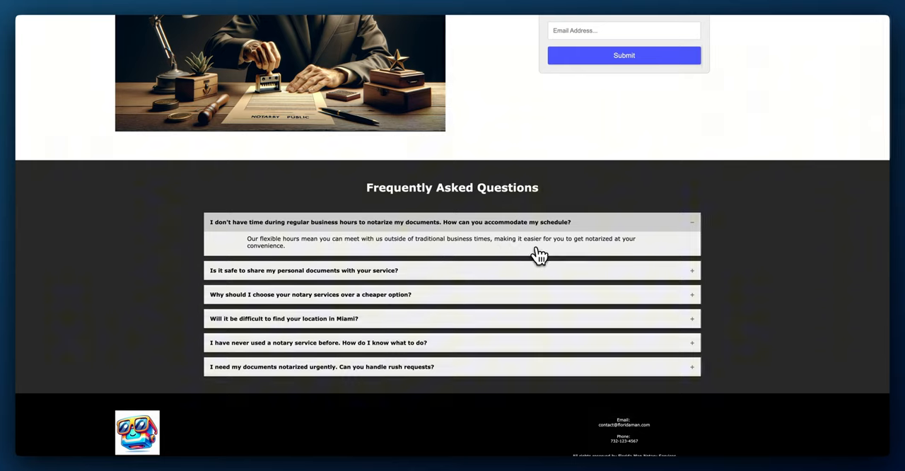
mouse_move(628, 251)
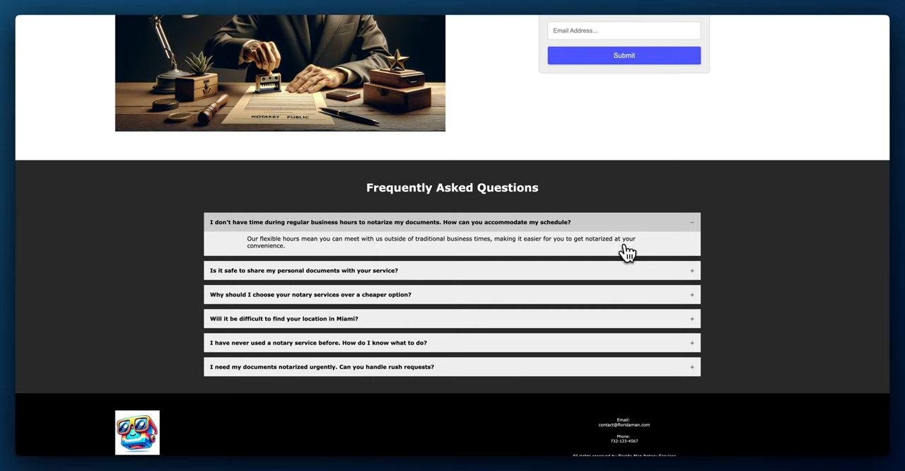
scroll(down, 3)
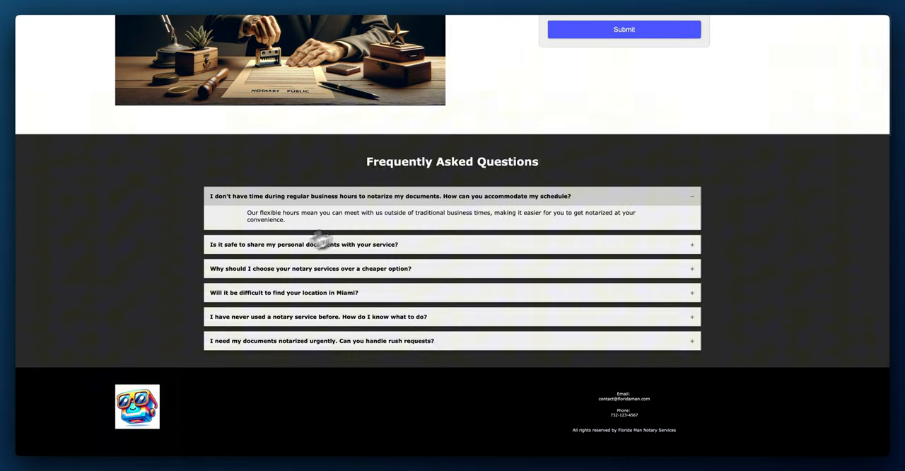
scroll(down, 3)
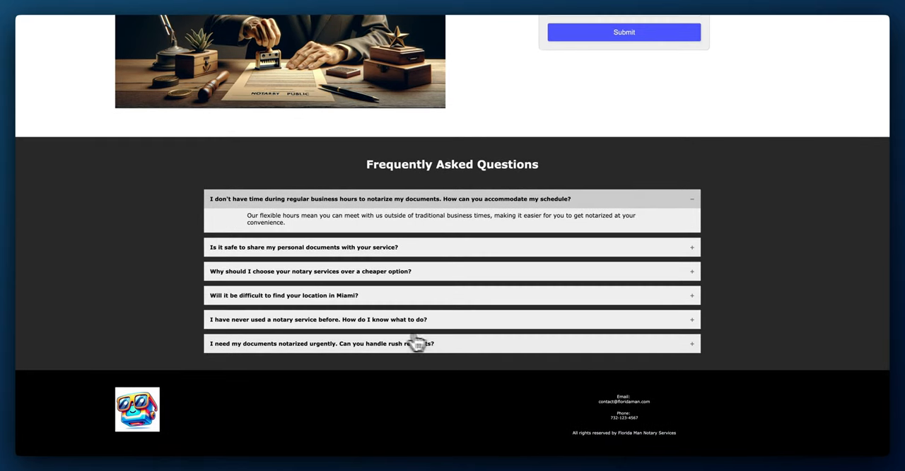
mouse_move(263, 407)
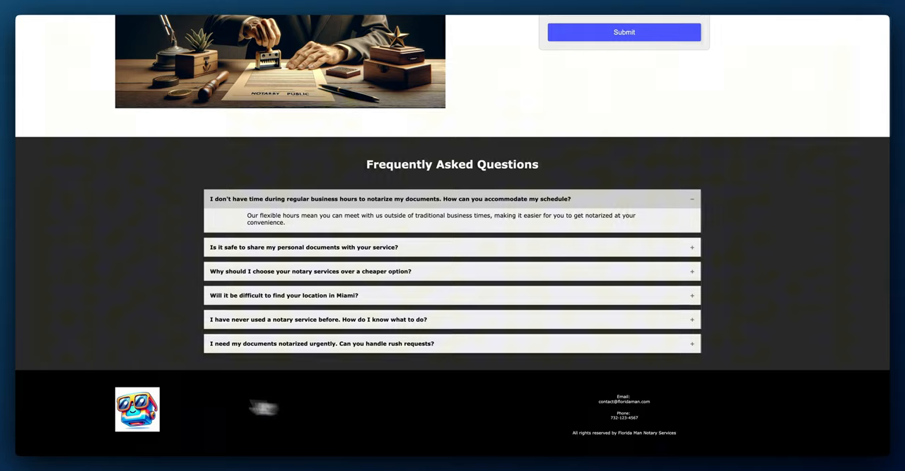
scroll(up, 3)
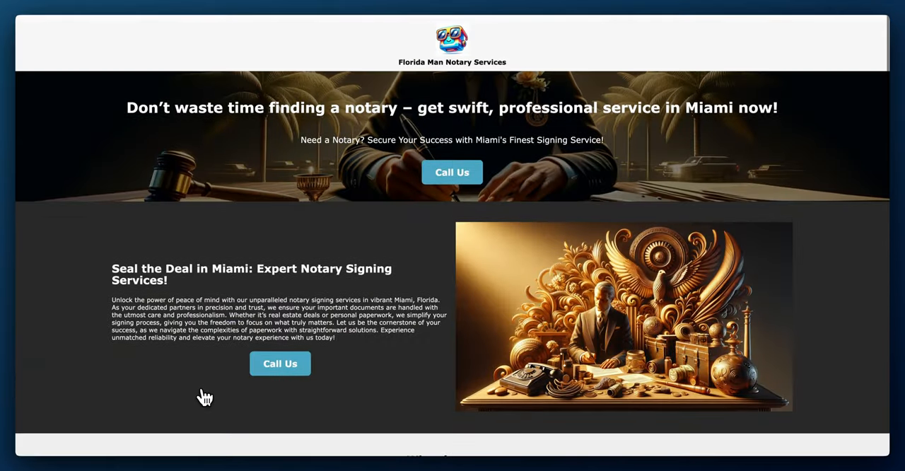
scroll(down, 3)
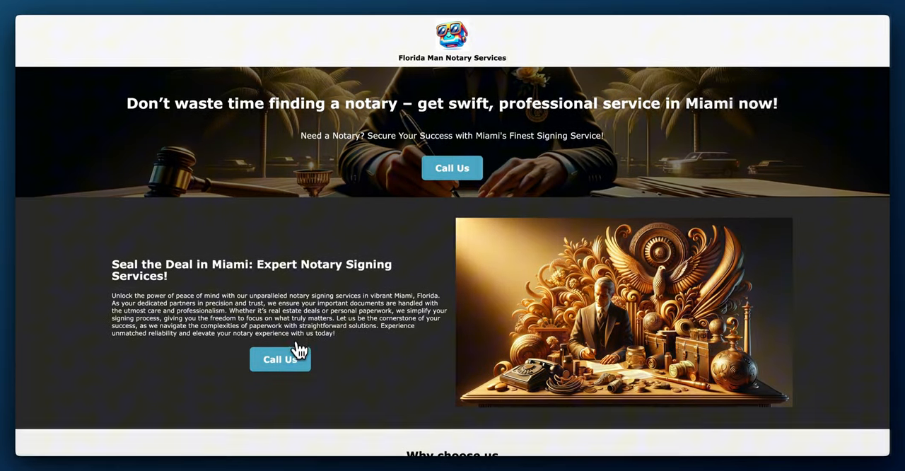
mouse_move(255, 338)
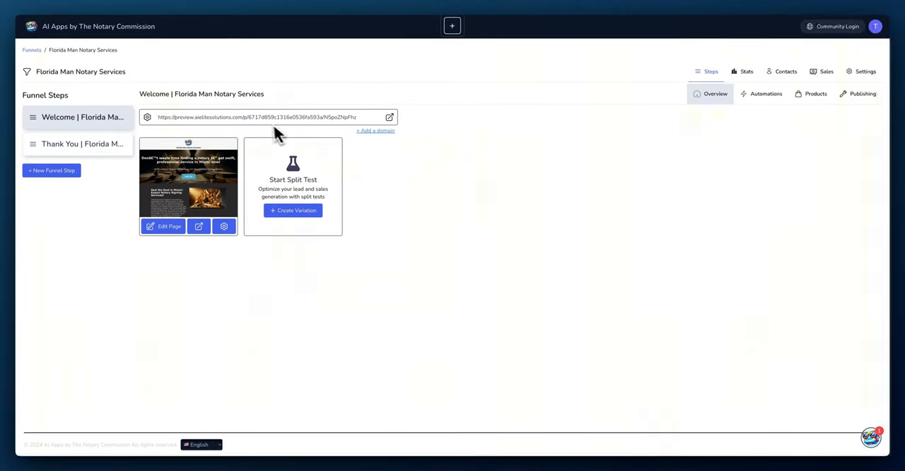
mouse_move(371, 158)
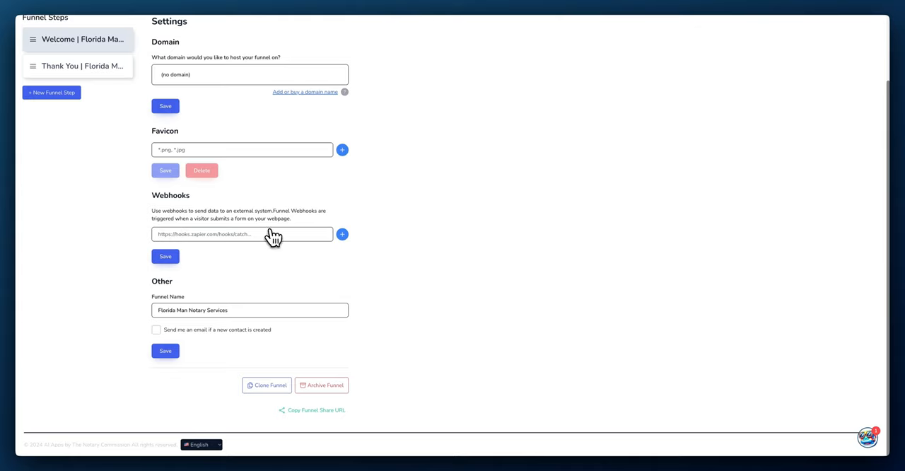
mouse_move(237, 262)
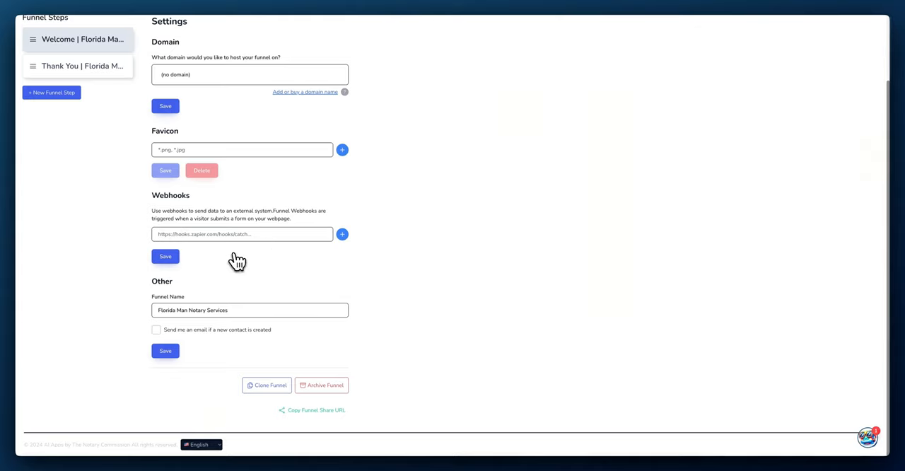
mouse_move(238, 256)
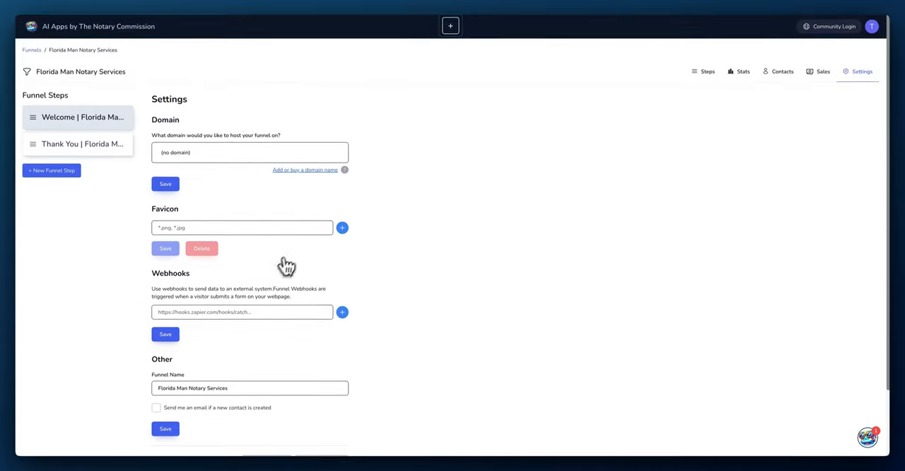
mouse_move(413, 139)
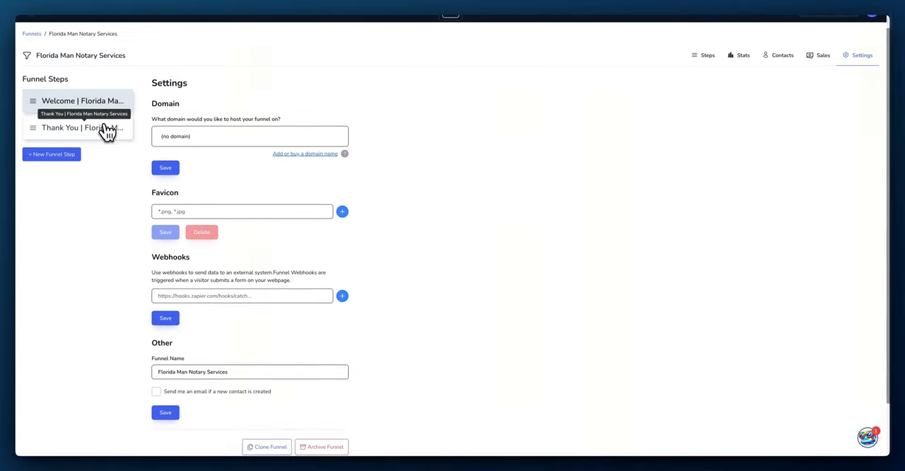
mouse_move(109, 154)
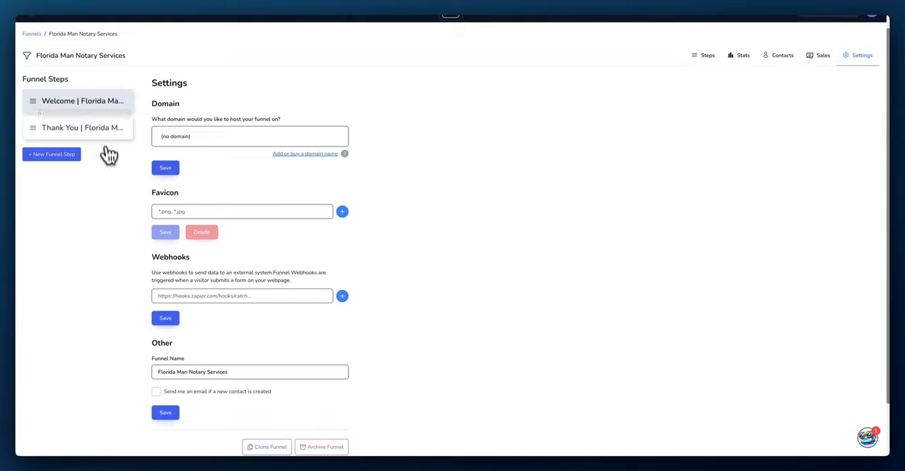
Select the Thank You funnel step and load its page into the editor
click(82, 127)
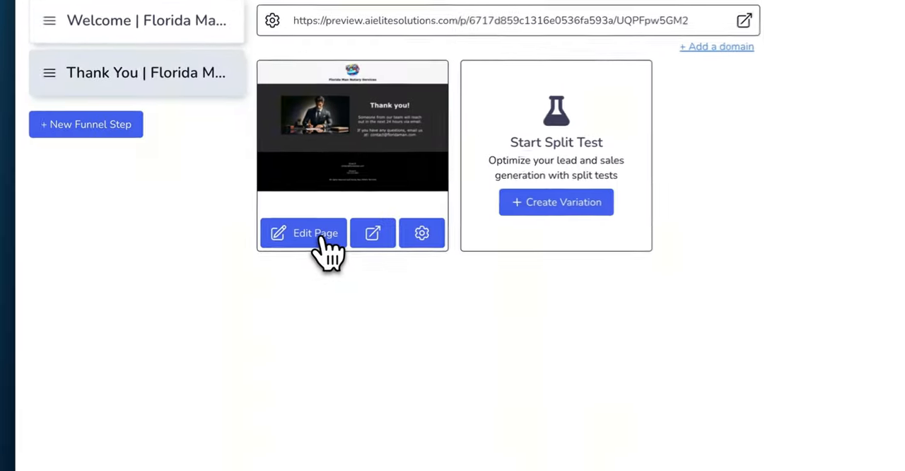
click(303, 232)
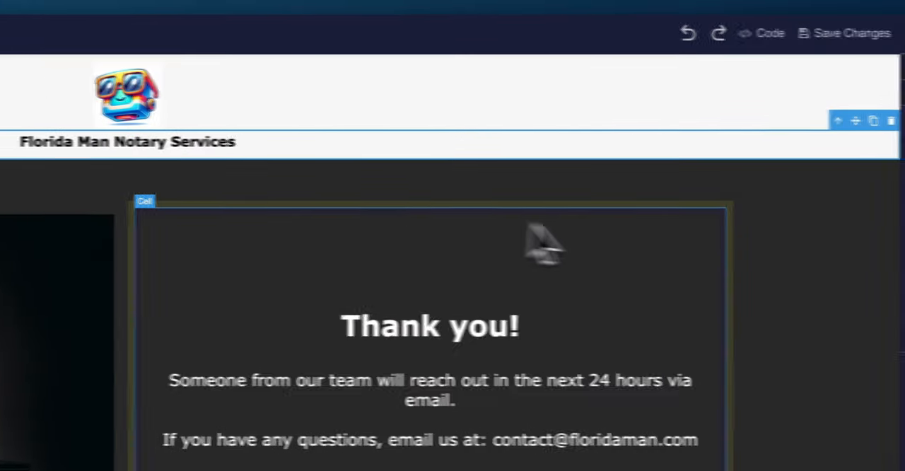
Select the Thank you! headline, view its Advanced Typography styles, and retype it as Thanks!
click(430, 326)
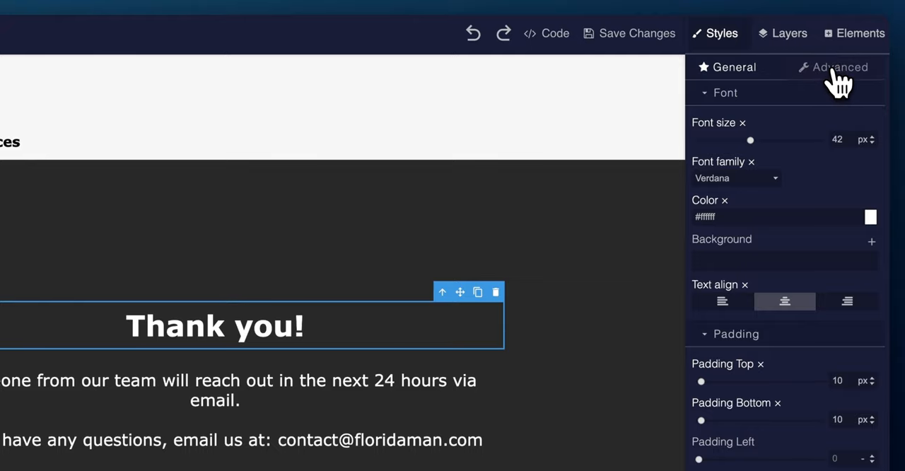
click(837, 66)
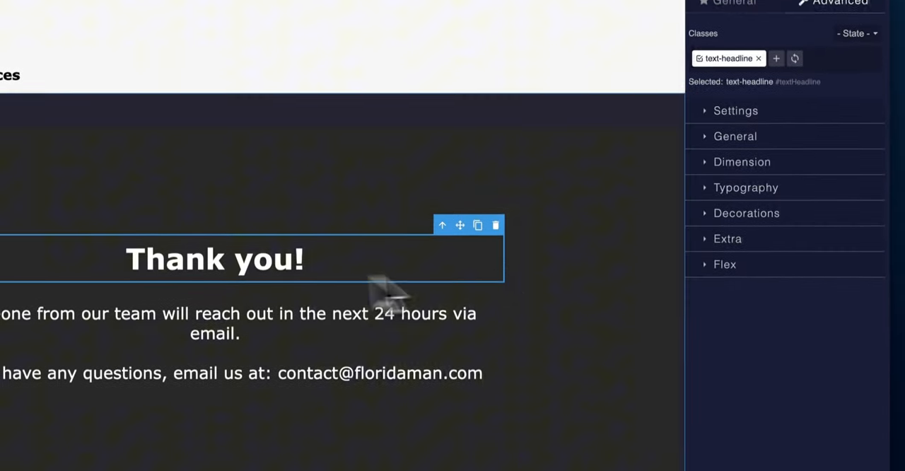
click(746, 187)
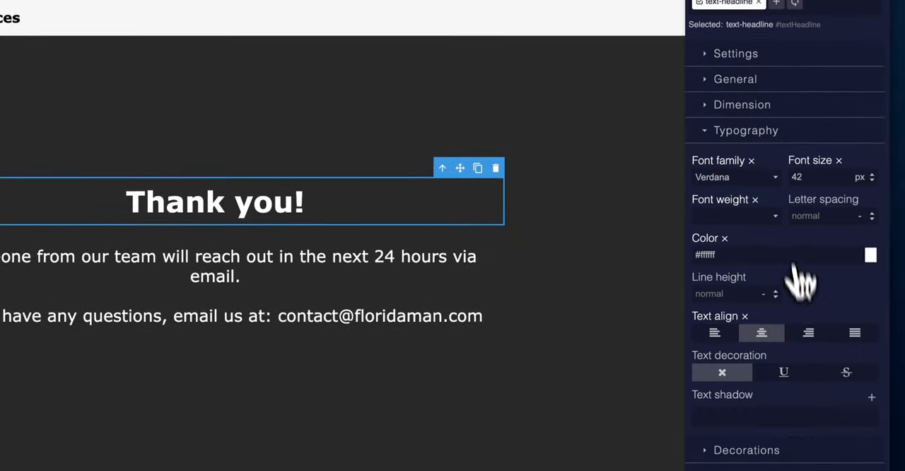
scroll(down, 3)
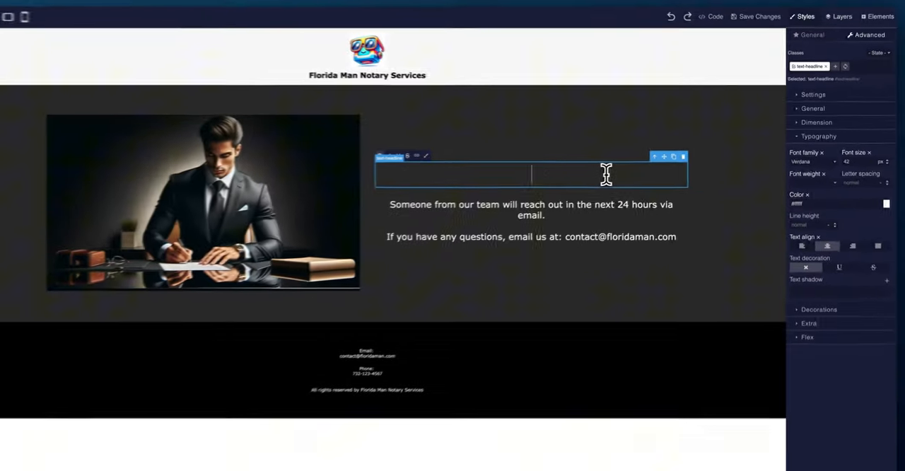
text(Thanks!)
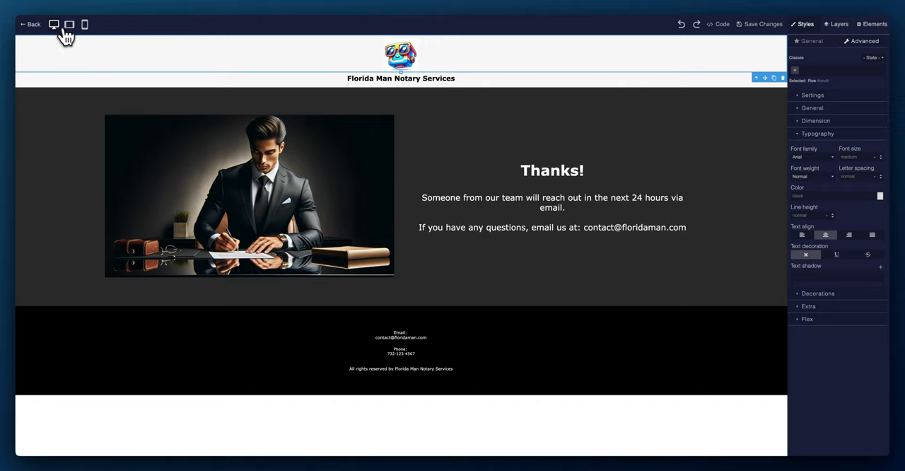
click(68, 25)
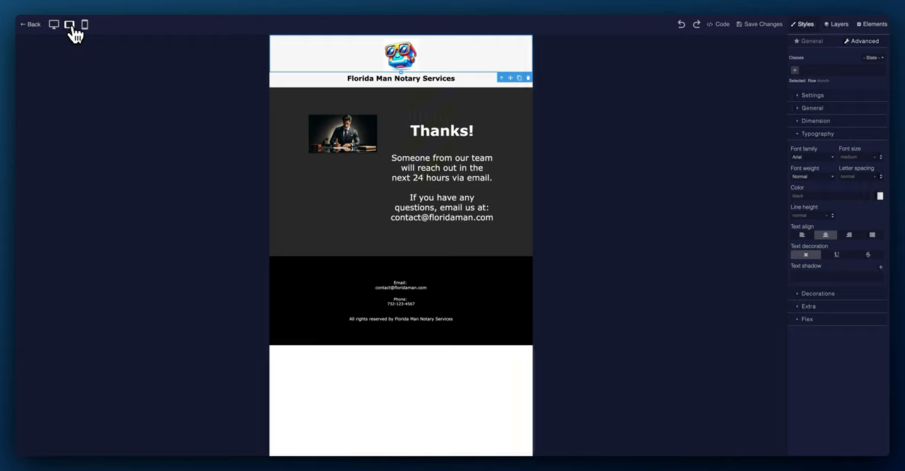
click(84, 24)
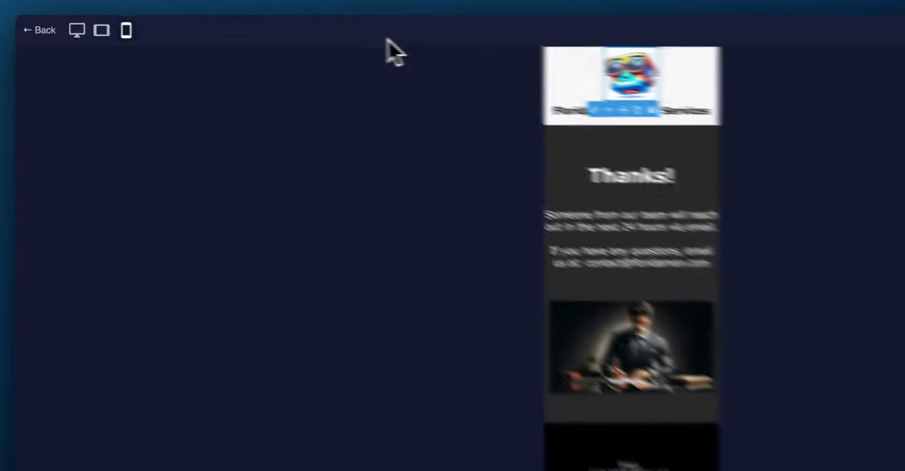
click(76, 30)
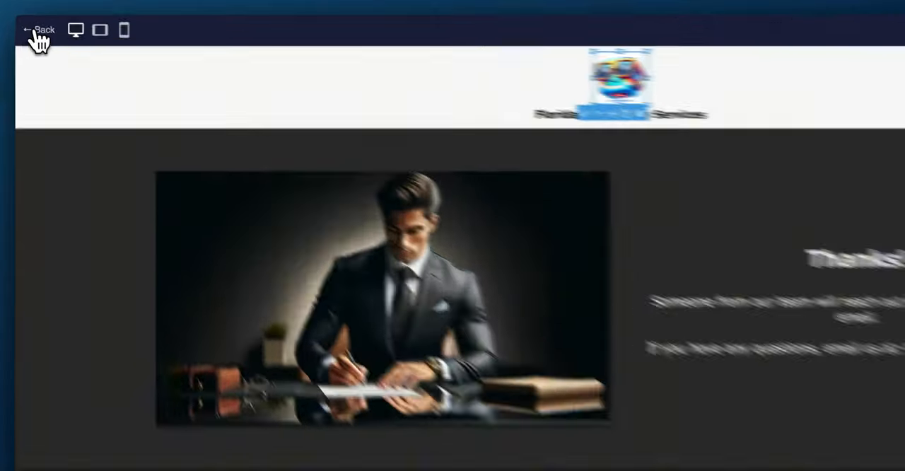
Leave the page editor without saving and show the Welcome step's empty Automations list
click(40, 28)
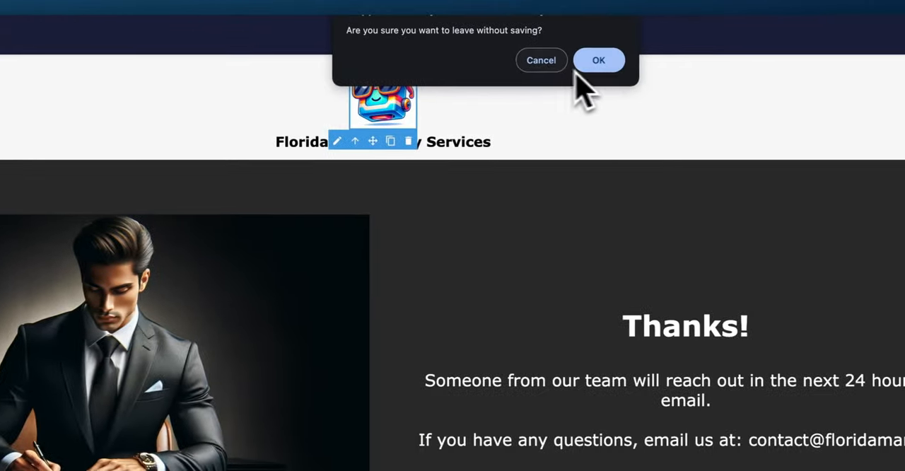
click(598, 60)
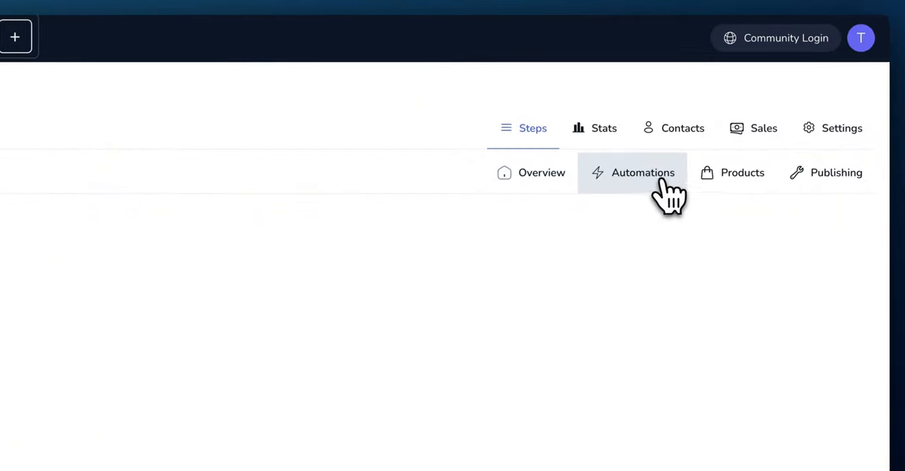
click(642, 172)
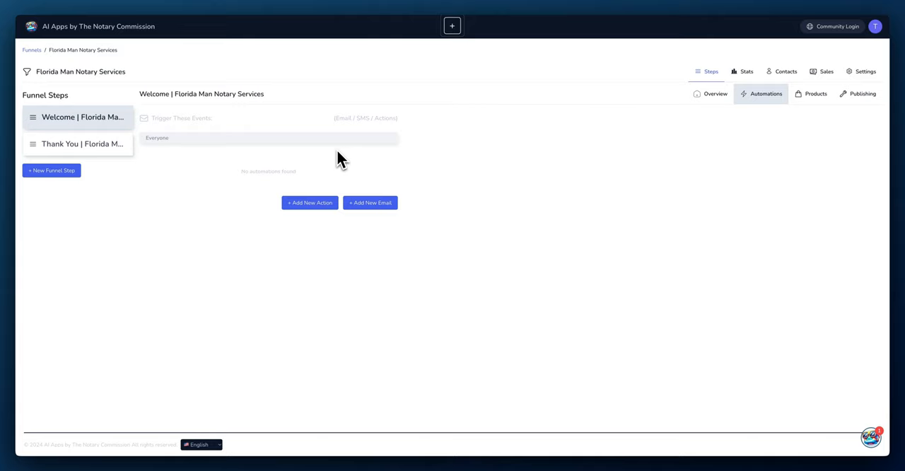
mouse_move(345, 164)
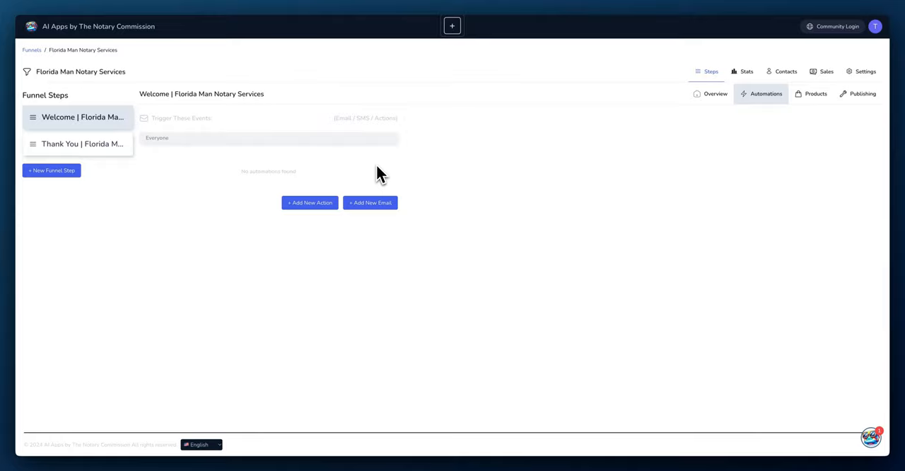
mouse_move(500, 191)
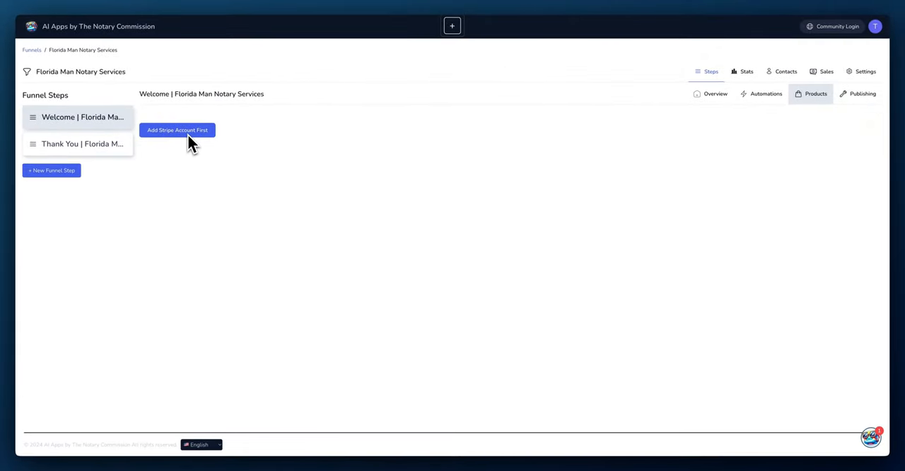
mouse_move(225, 169)
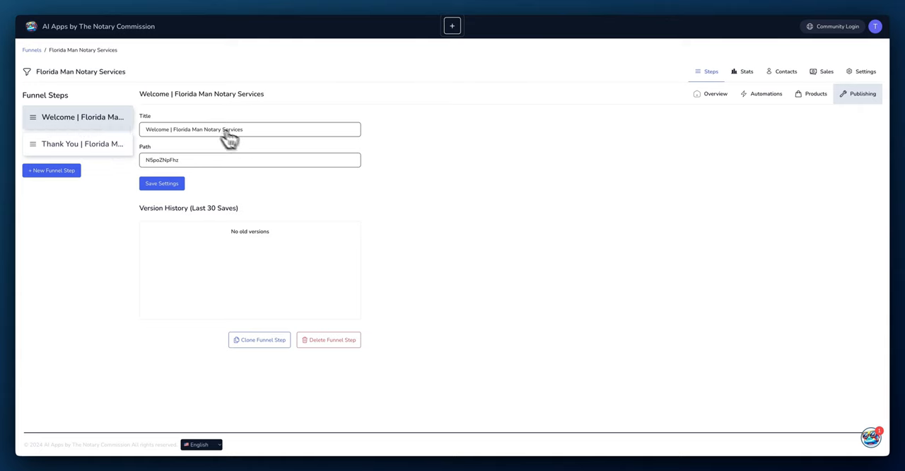
mouse_move(201, 164)
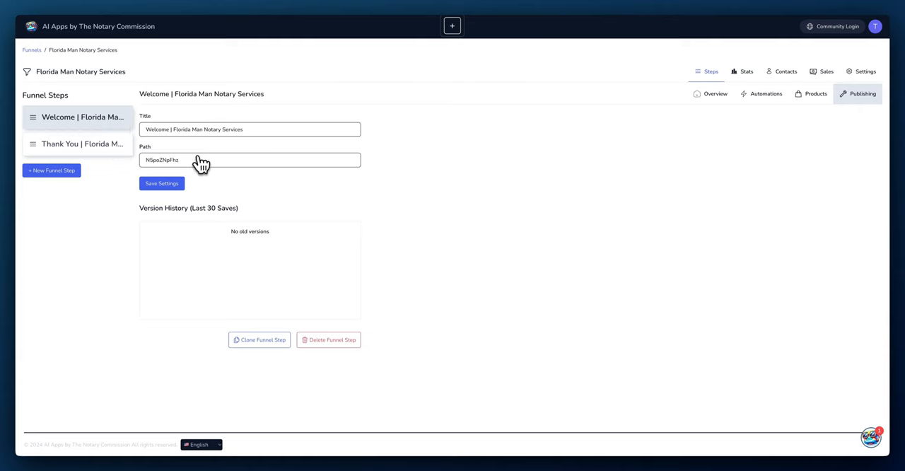
mouse_move(167, 172)
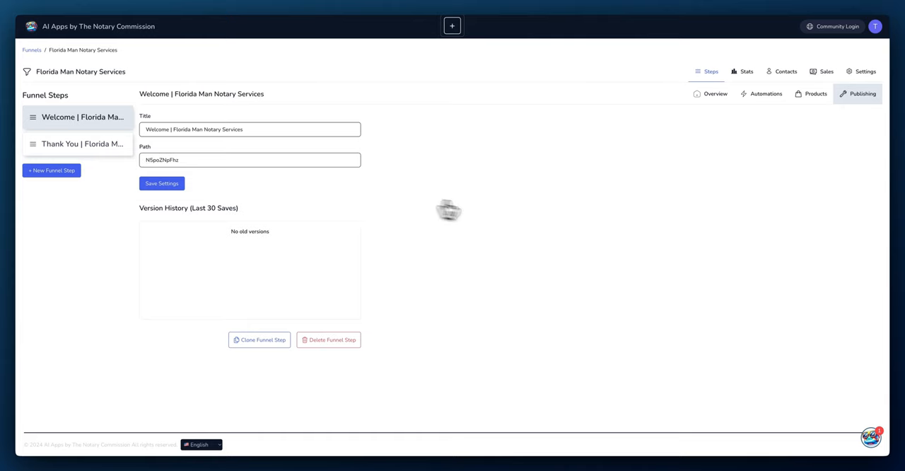
Return from the Publishing settings to the Welcome step's overview
click(716, 93)
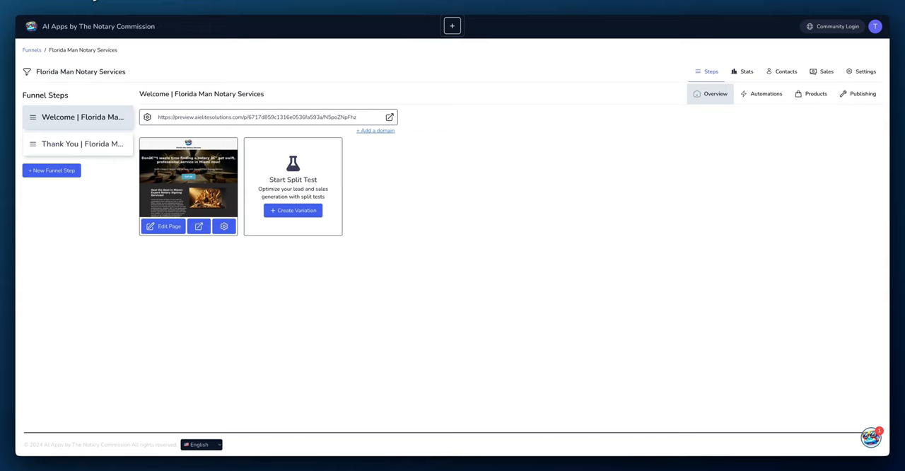
mouse_move(222, 72)
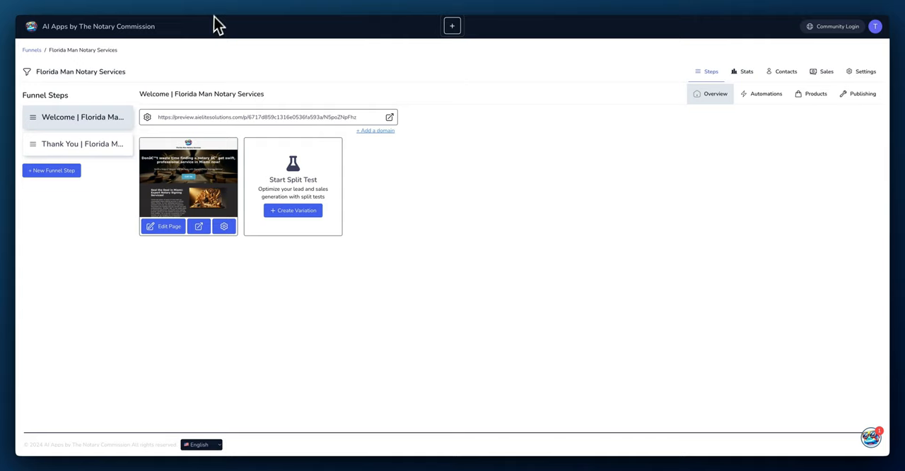
mouse_move(163, 2)
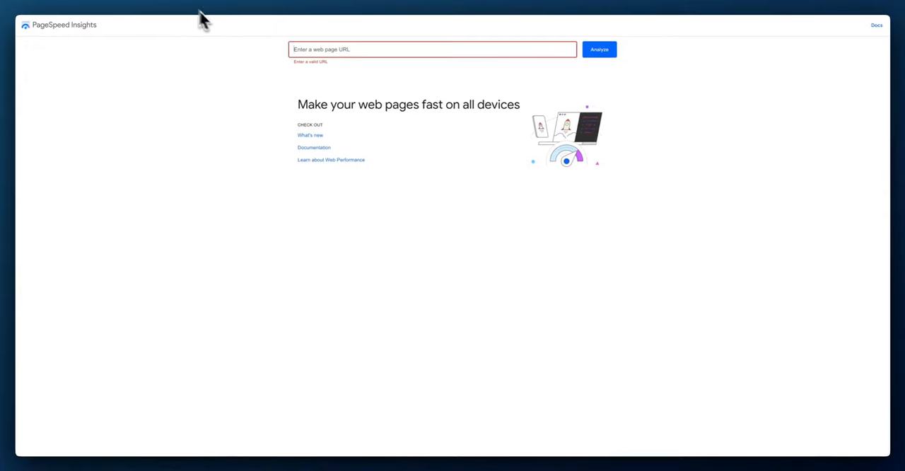
Analyze the funnel preview URL in PageSpeed Insights, scoring 72 mobile performance, then review desktop results
click(432, 48)
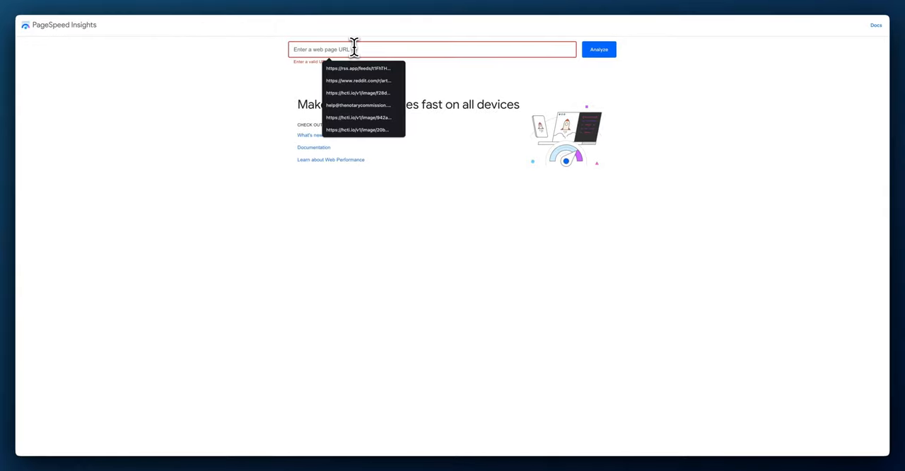
mouse_move(348, 48)
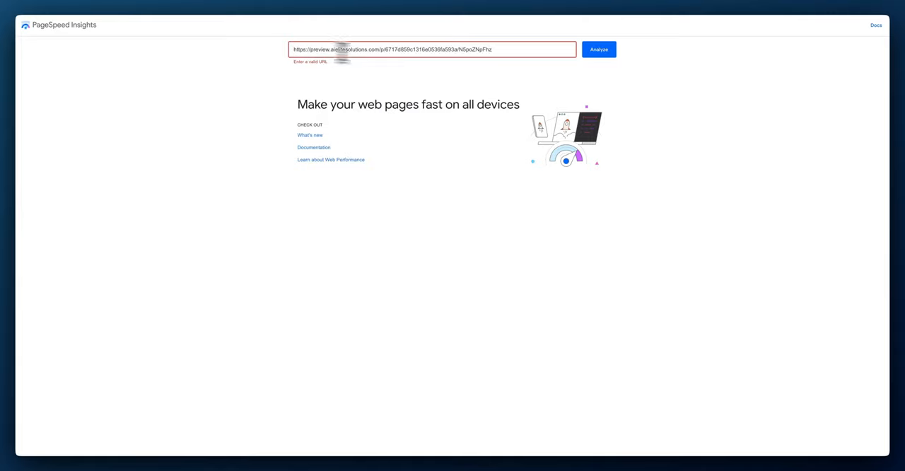
click(599, 49)
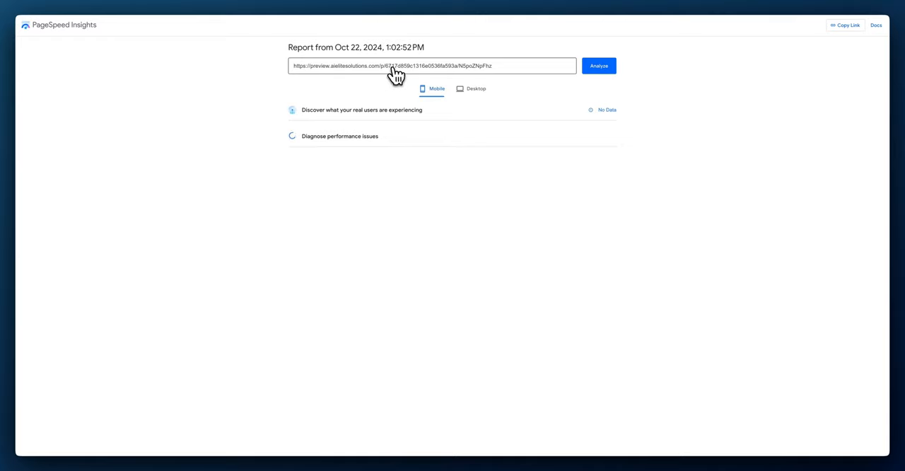
mouse_move(401, 108)
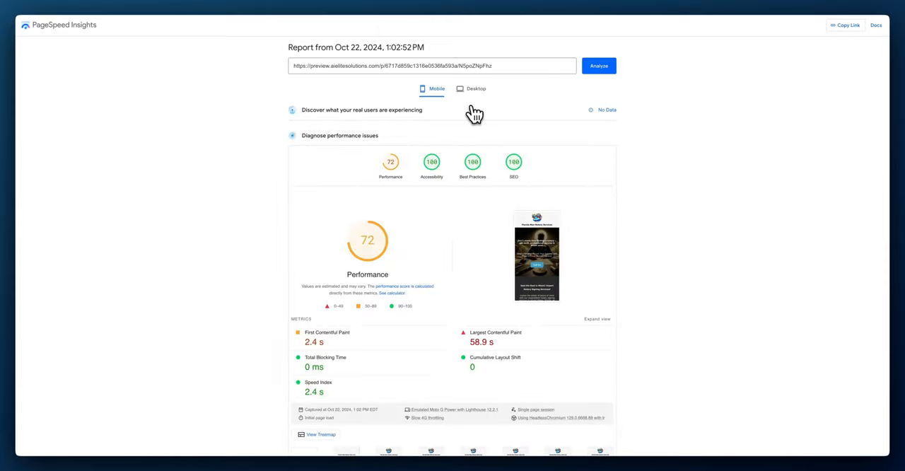
mouse_move(393, 177)
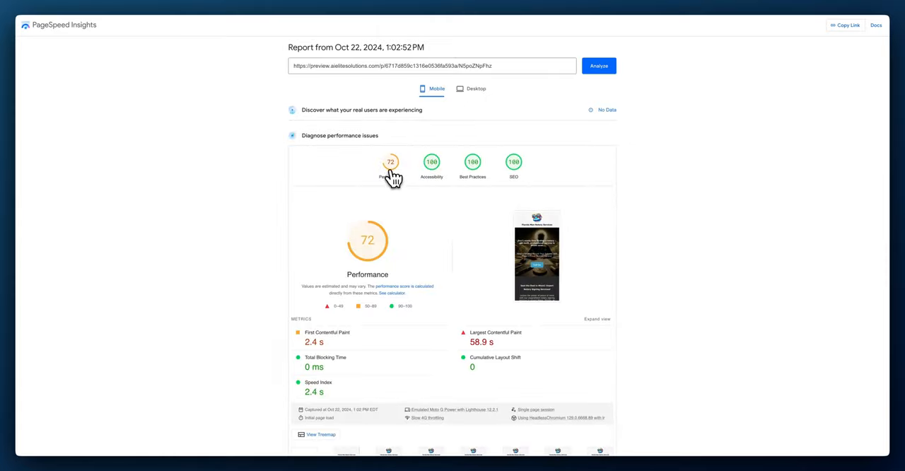
scroll(down, 3)
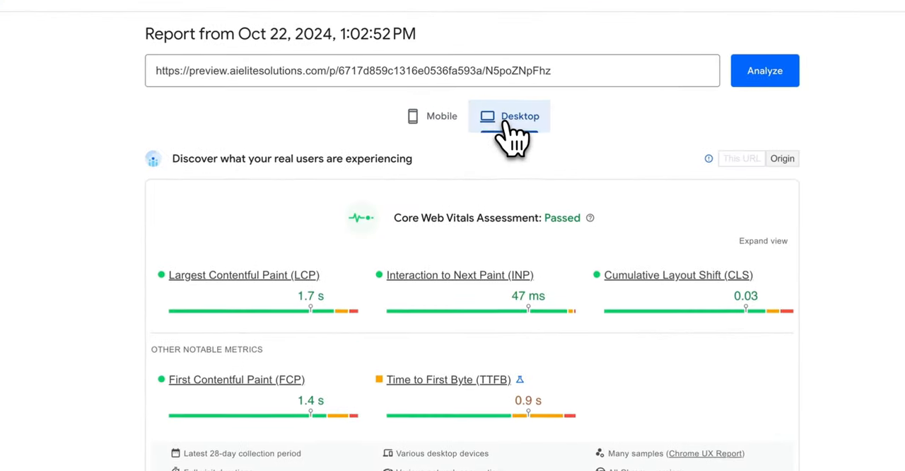
scroll(down, 3)
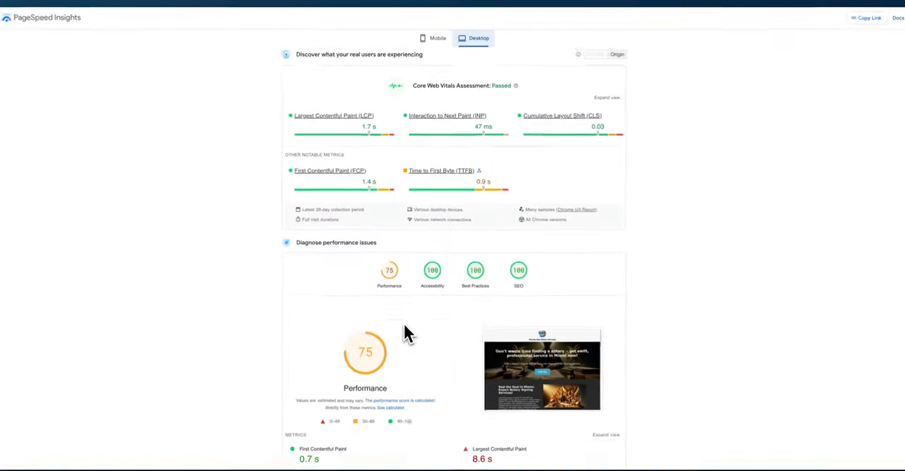
scroll(down, 3)
text(clickfunnels.com)
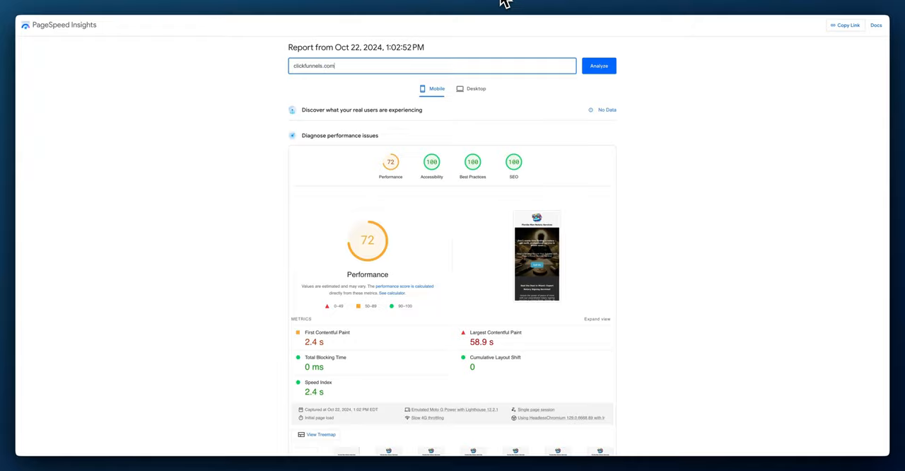
Analyze clickfunnels.com, which scores 26 mobile performance with a 9.8 s speed index
click(598, 65)
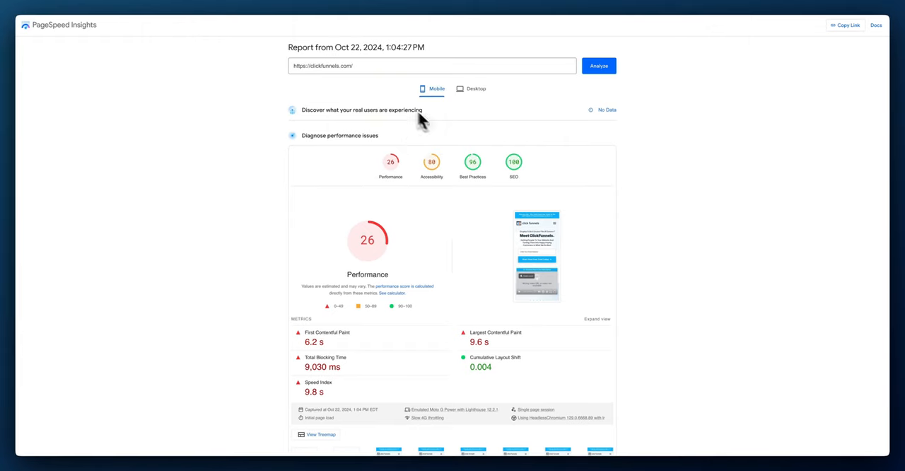
mouse_move(407, 122)
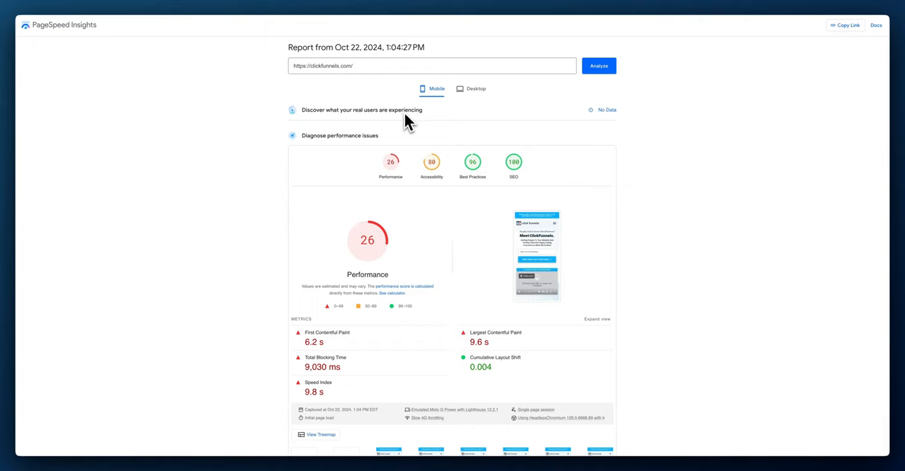
mouse_move(409, 122)
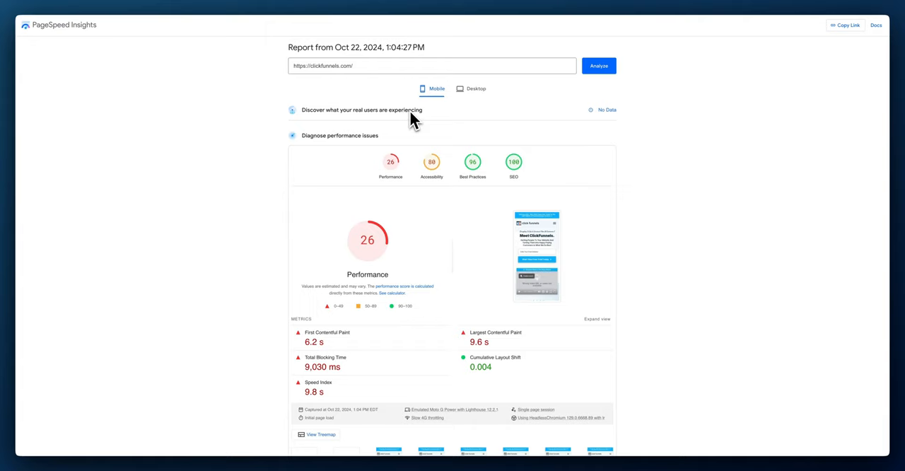
mouse_move(390, 167)
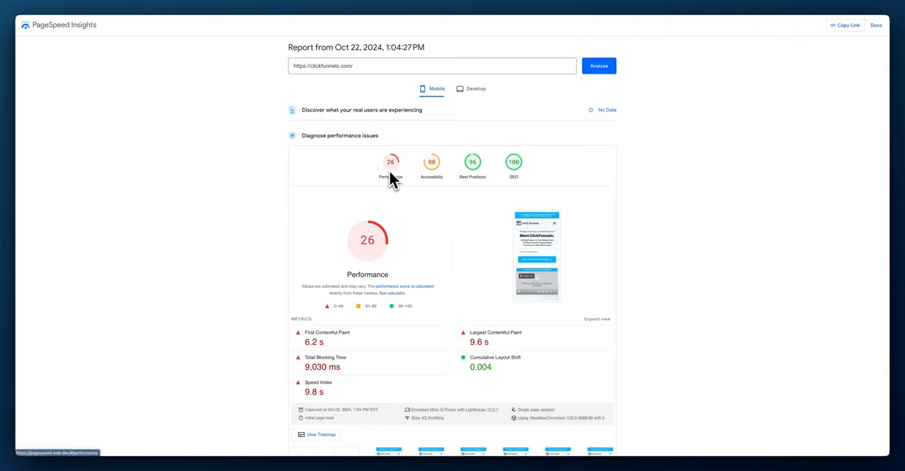
mouse_move(587, 177)
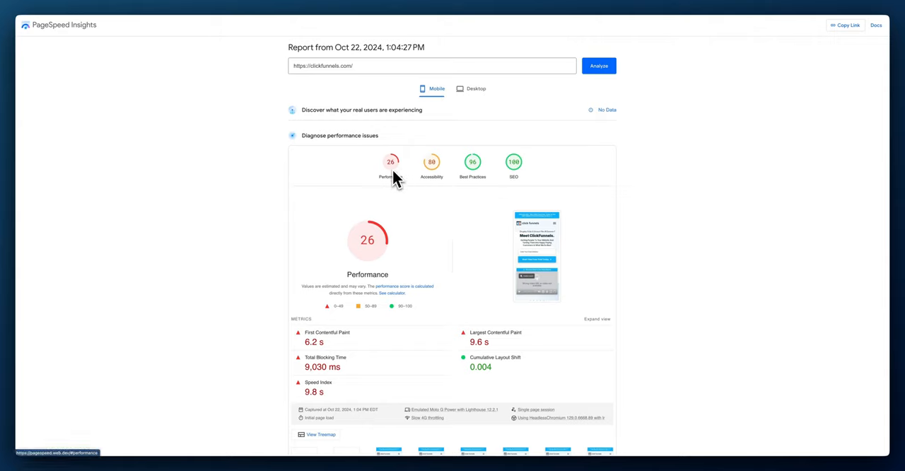
mouse_move(438, 173)
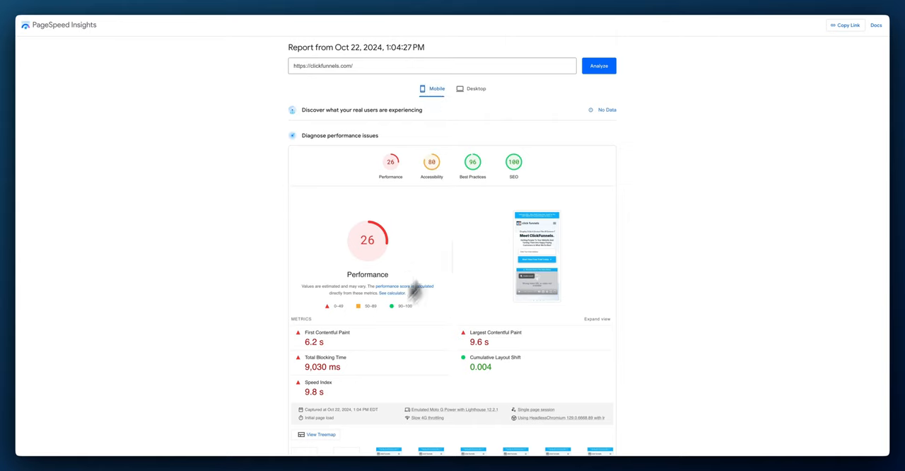
mouse_move(514, 167)
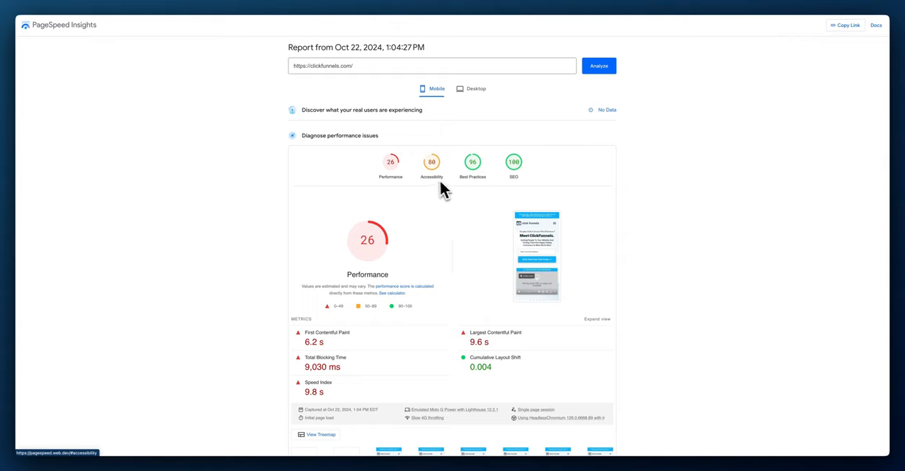
mouse_move(390, 183)
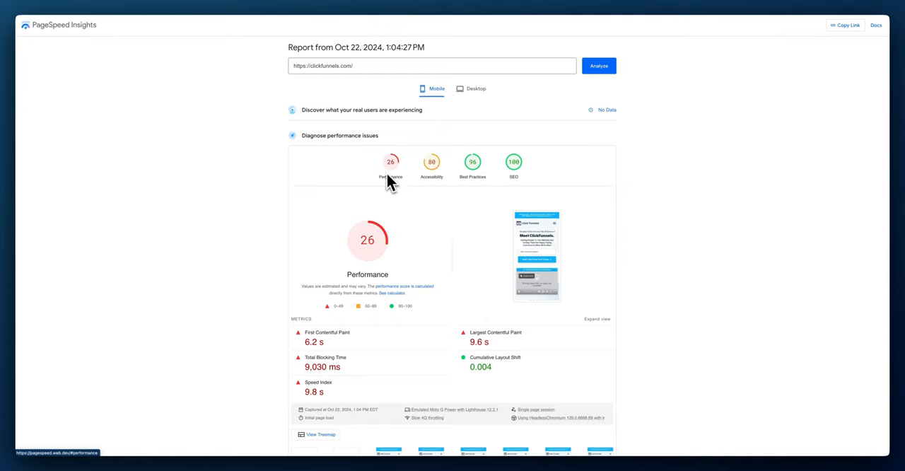
mouse_move(393, 191)
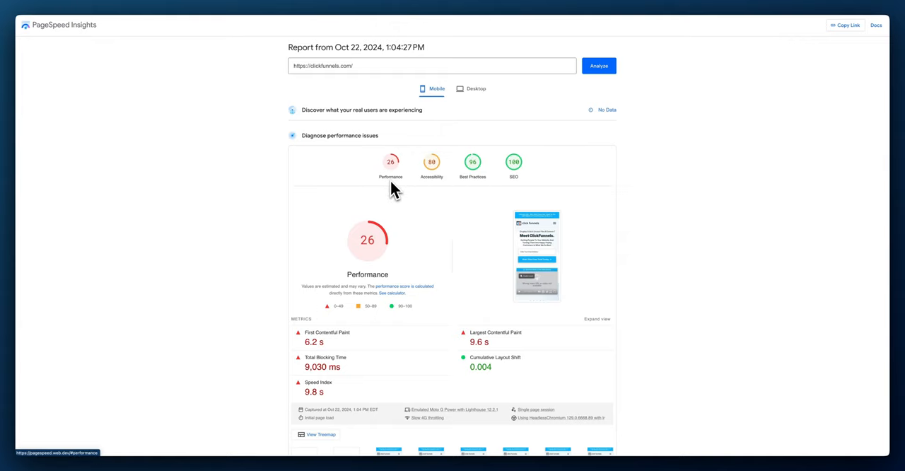
mouse_move(393, 167)
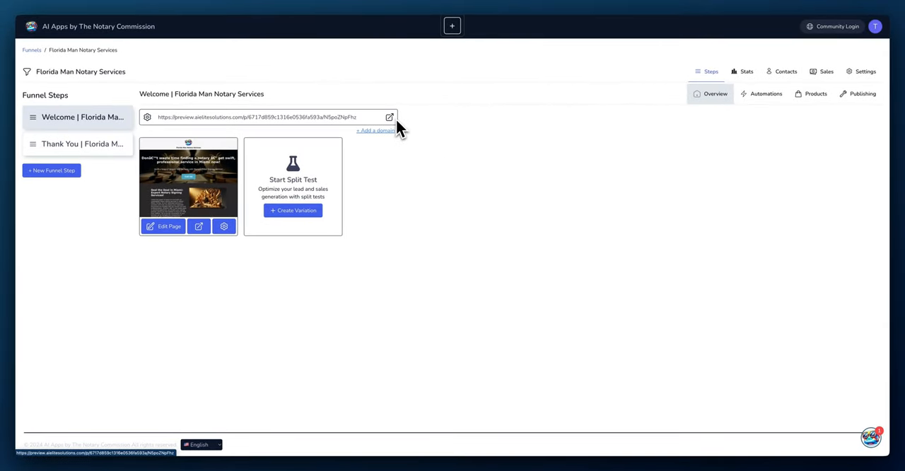
mouse_move(611, 228)
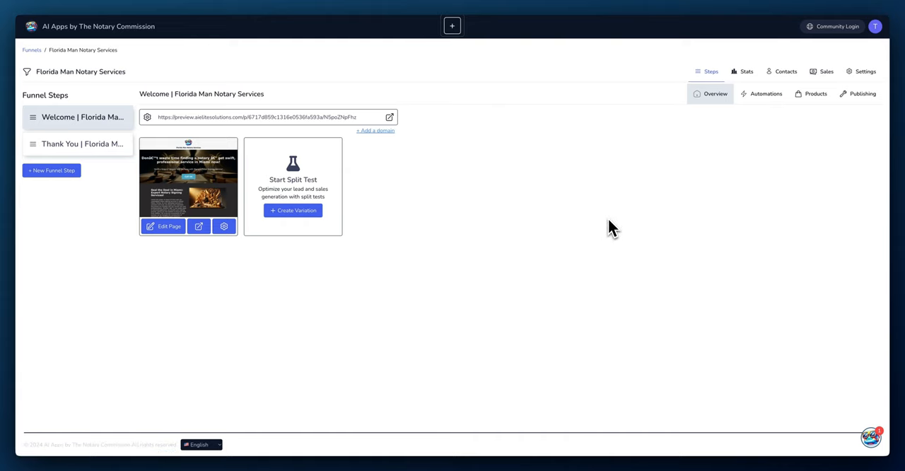